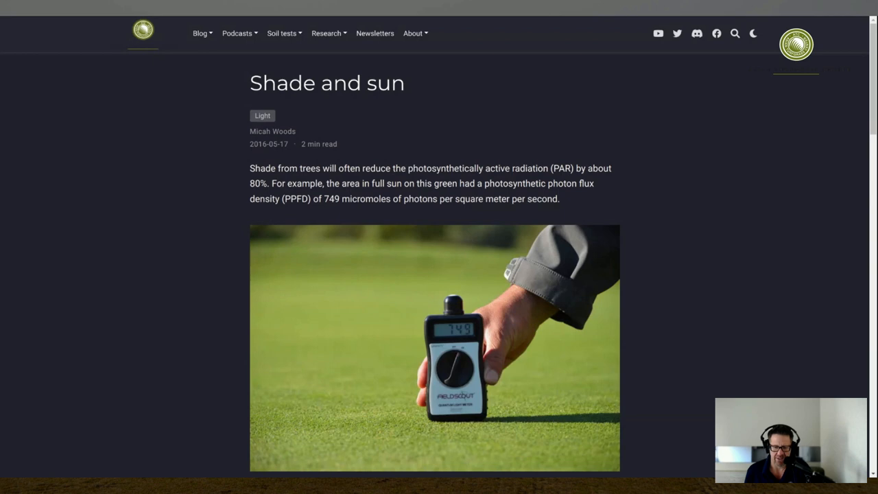
{"action": "mouse_move", "coordinate": [221, 223]}
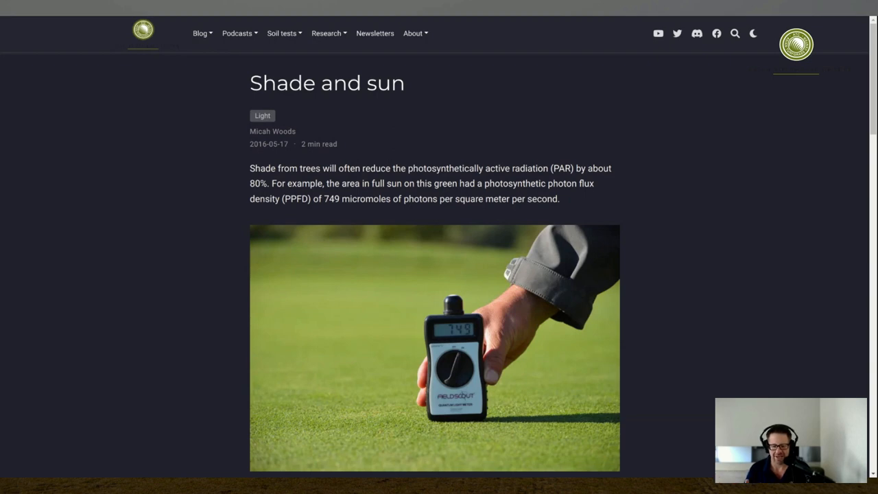
{"action": "mouse_move", "coordinate": [357, 313]}
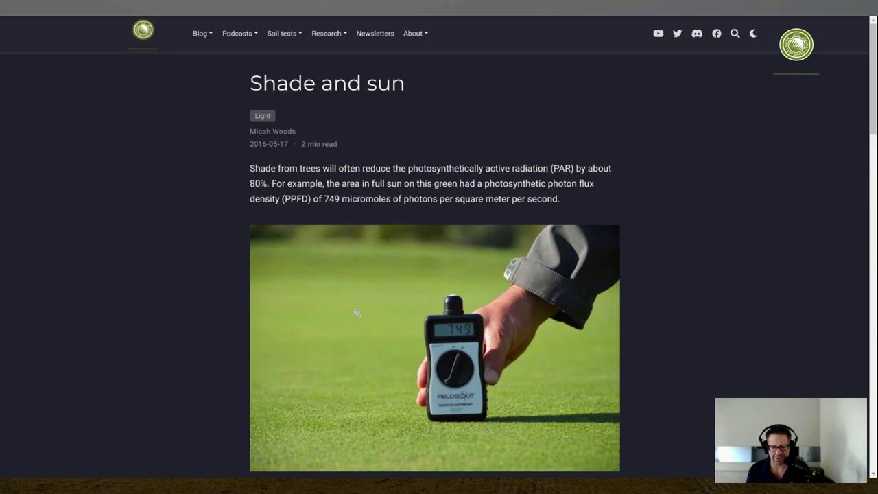
- Enlarge the light-meter photo from the Shade and sun post in the lightbox overlay
{"action": "left_click", "coordinate": [357, 313]}
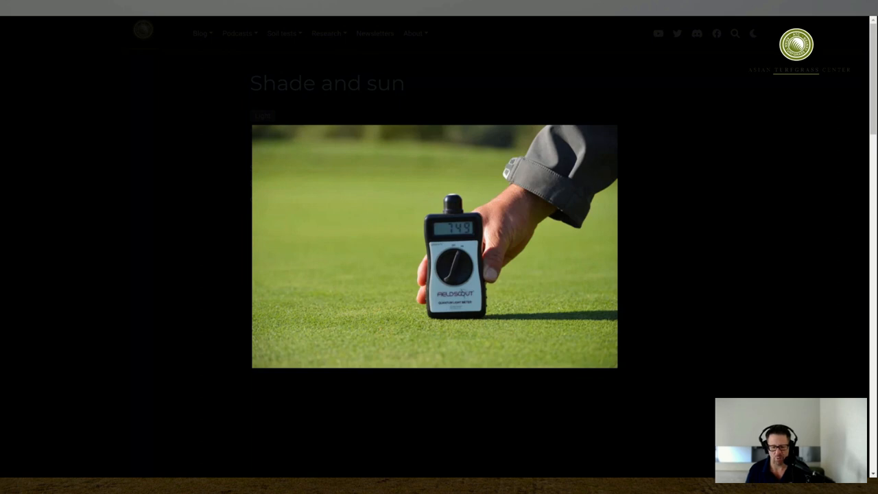
{"action": "mouse_move", "coordinate": [195, 242]}
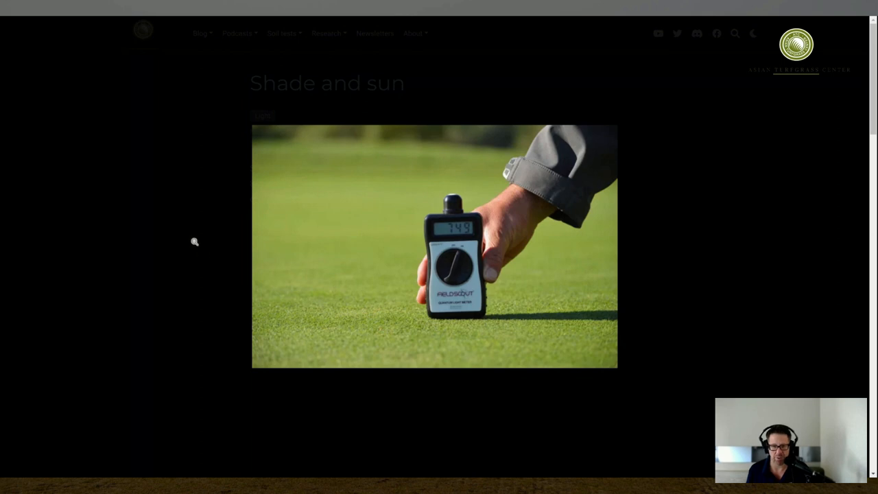
{"action": "mouse_move", "coordinate": [186, 238]}
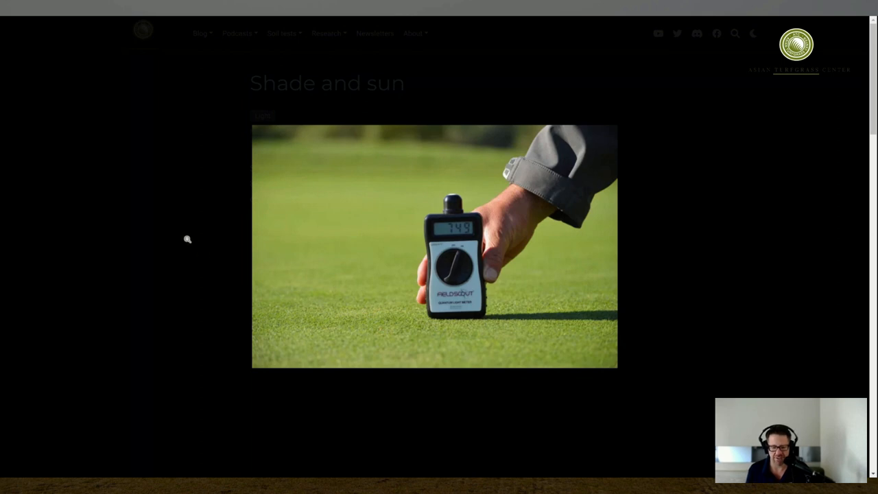
{"action": "mouse_move", "coordinate": [254, 66]}
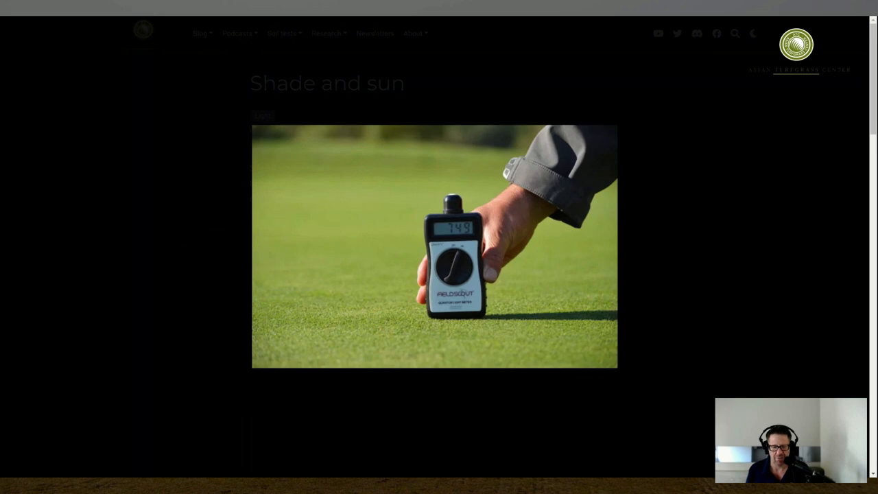
- Scroll through the post to the sunny and tree-shade PPFD readings (139 in shade)
{"action": "scroll", "scroll_direction": "down", "scroll_amount": 3}
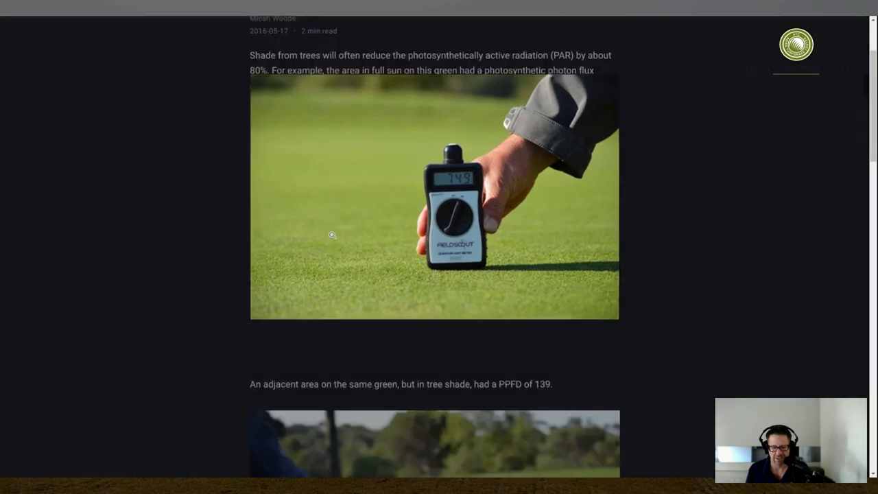
{"action": "scroll", "scroll_direction": "down", "scroll_amount": 3}
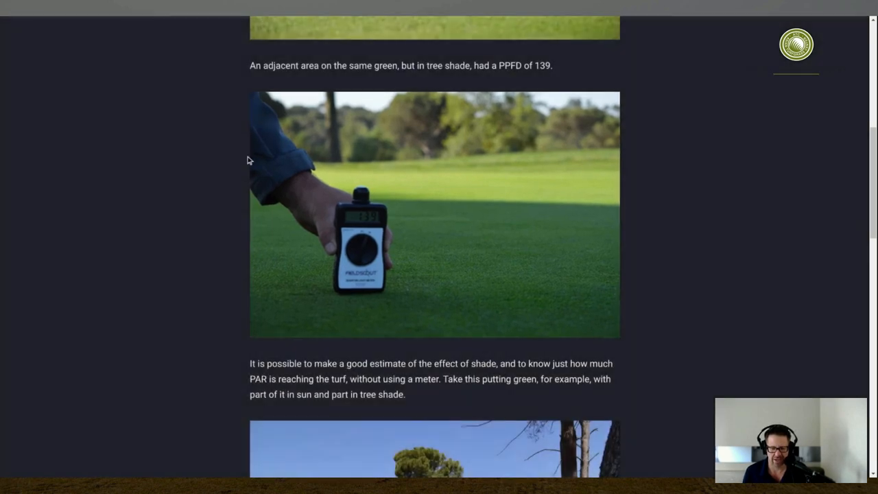
{"action": "scroll", "scroll_direction": "up", "scroll_amount": 3}
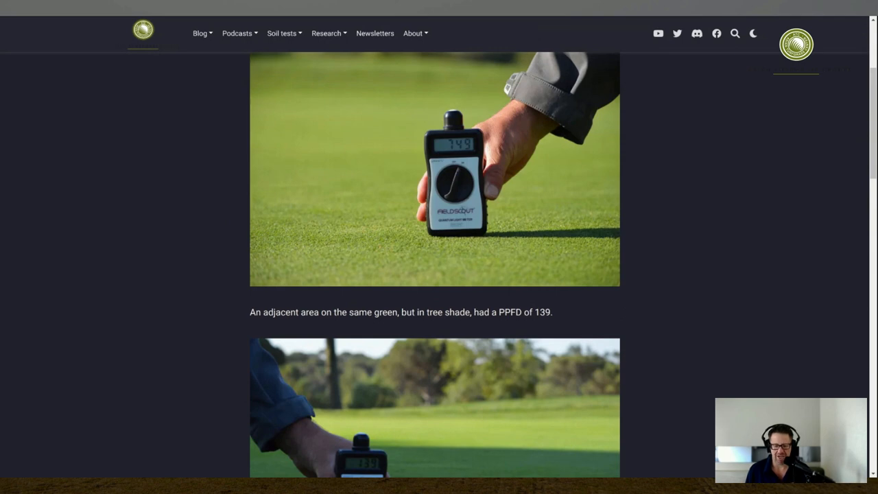
- Scroll past the half-shaded putting green photo to the calculated-versus-measured PPFD scatter plot
{"action": "scroll", "scroll_direction": "down", "scroll_amount": 3}
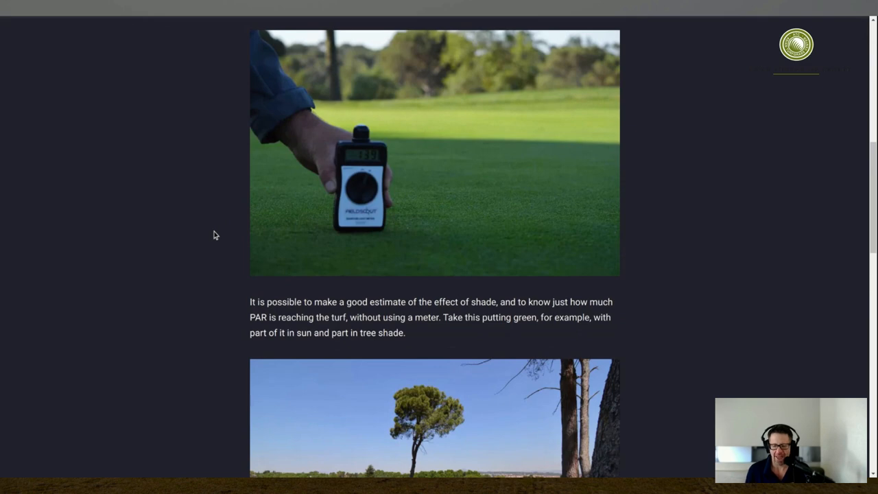
{"action": "scroll", "scroll_direction": "down", "scroll_amount": 3}
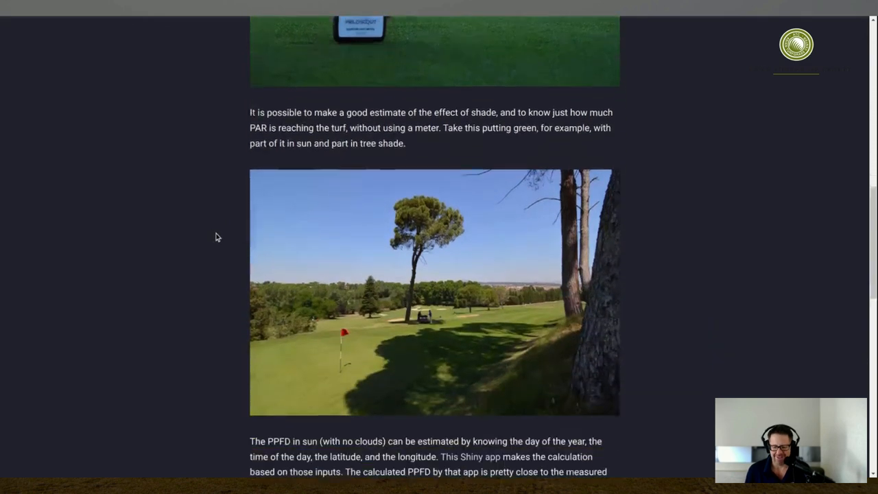
{"action": "scroll", "scroll_direction": "down", "scroll_amount": 3}
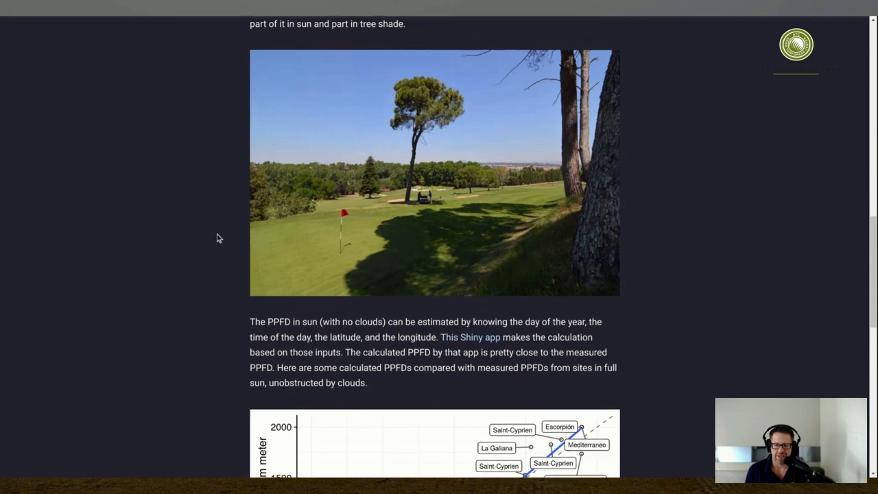
{"action": "scroll", "scroll_direction": "down", "scroll_amount": 3}
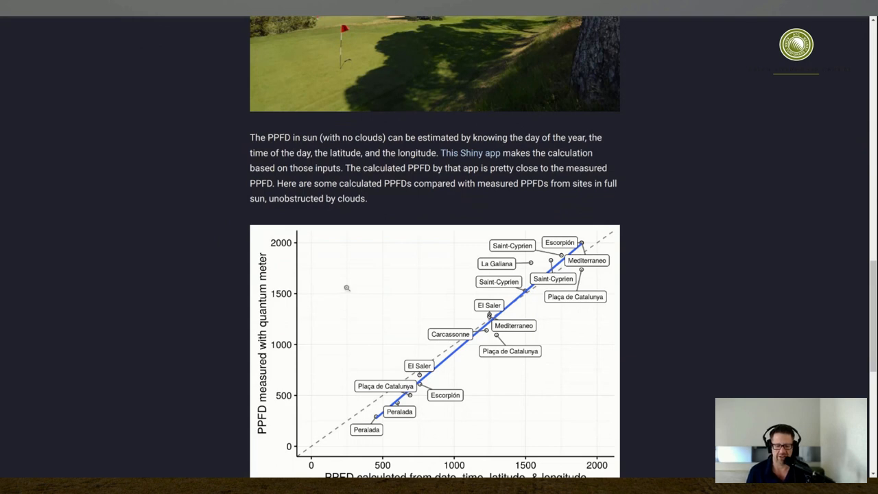
{"action": "mouse_move", "coordinate": [344, 291]}
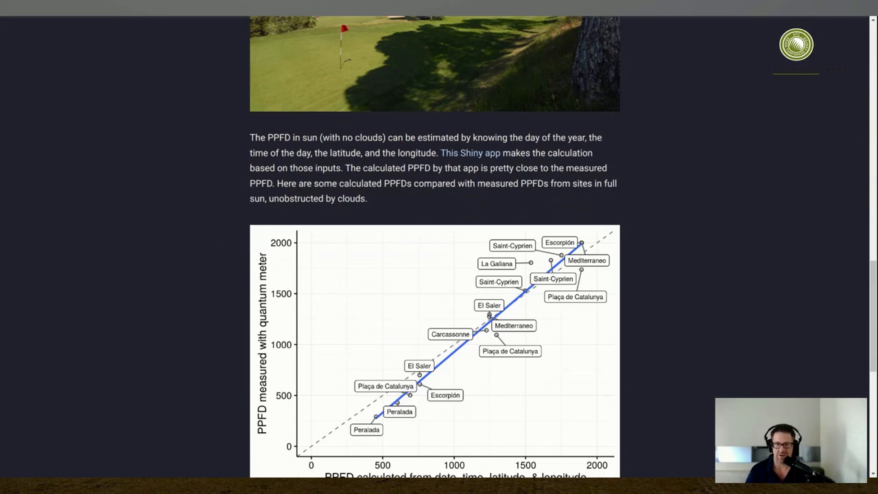
{"action": "mouse_move", "coordinate": [357, 299]}
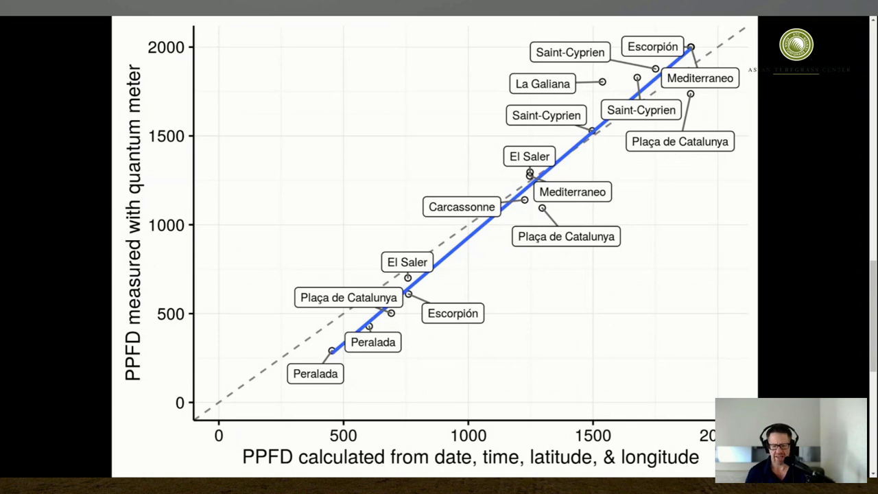
{"action": "mouse_move", "coordinate": [241, 220]}
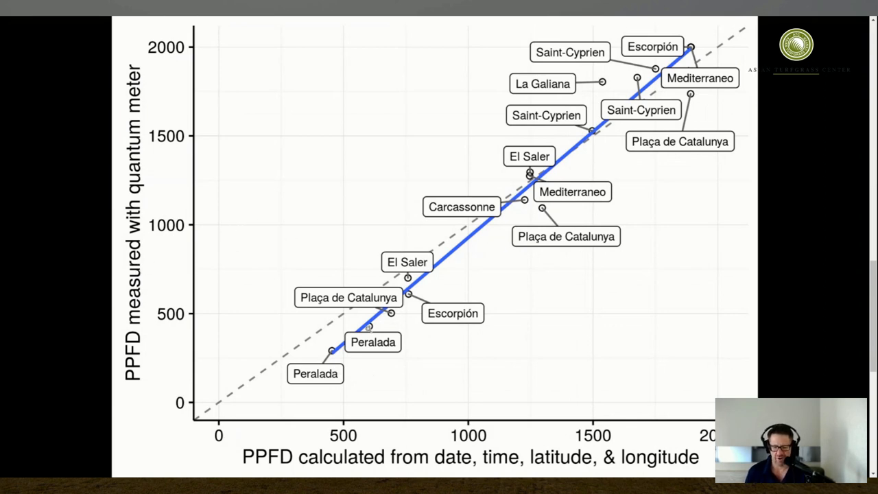
{"action": "mouse_move", "coordinate": [487, 159]}
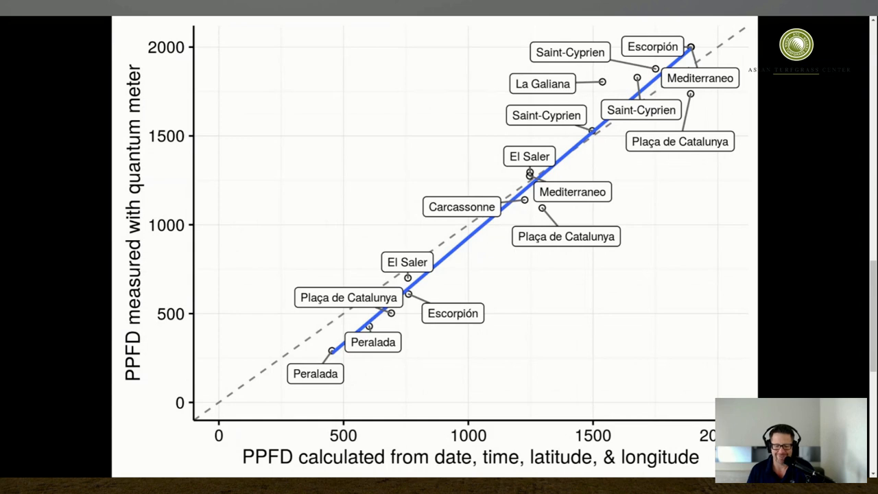
{"action": "mouse_move", "coordinate": [515, 289]}
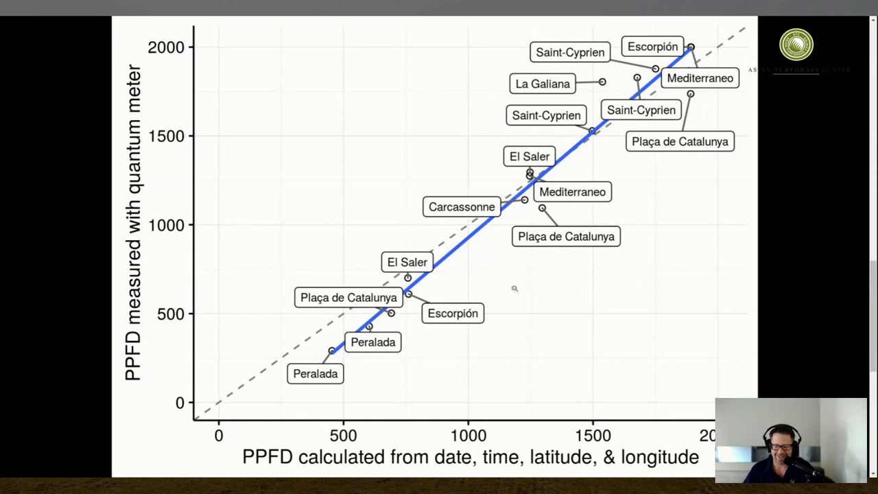
{"action": "mouse_move", "coordinate": [618, 327]}
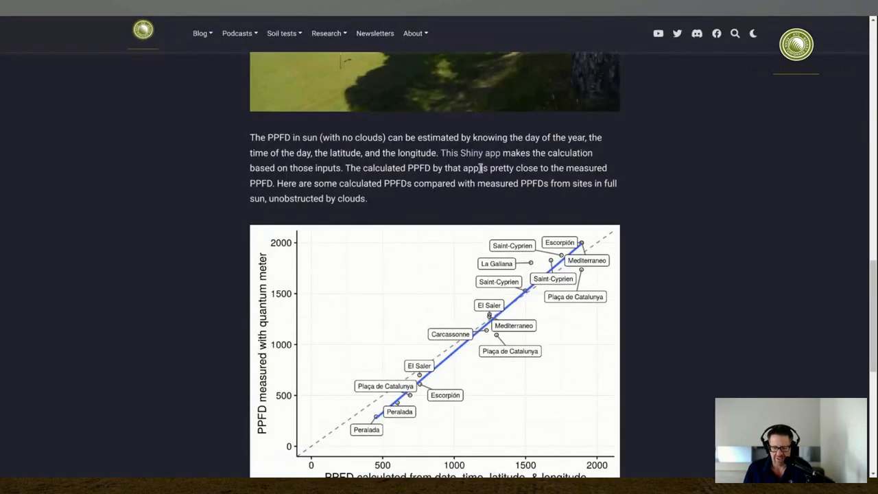
{"action": "mouse_move", "coordinate": [475, 157]}
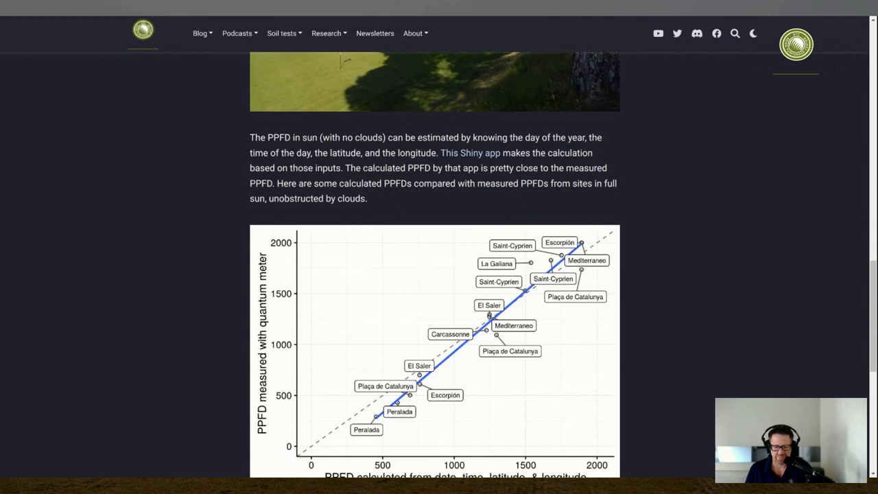
- Follow the 'This Shiny app' link to the PPFD and DLI calculator showing PPFD 1994 and DLI 58
{"action": "left_click", "coordinate": [470, 152]}
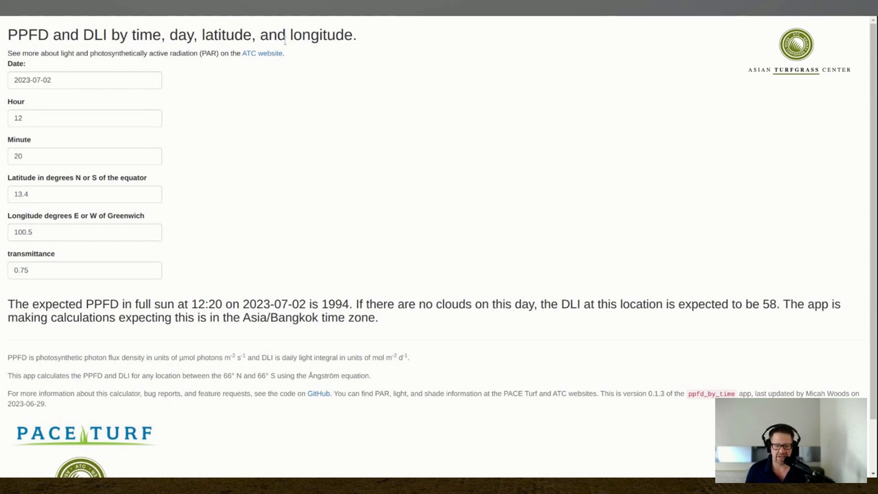
{"action": "mouse_move", "coordinate": [319, 34]}
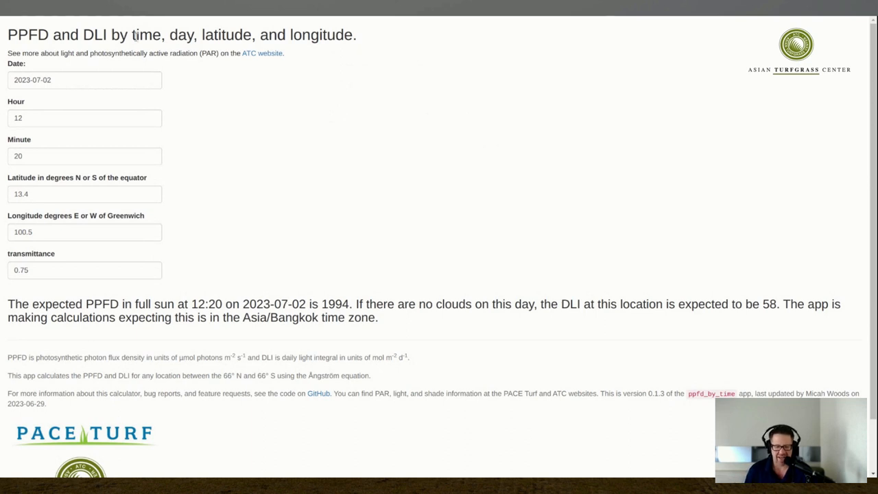
{"action": "mouse_move", "coordinate": [239, 126]}
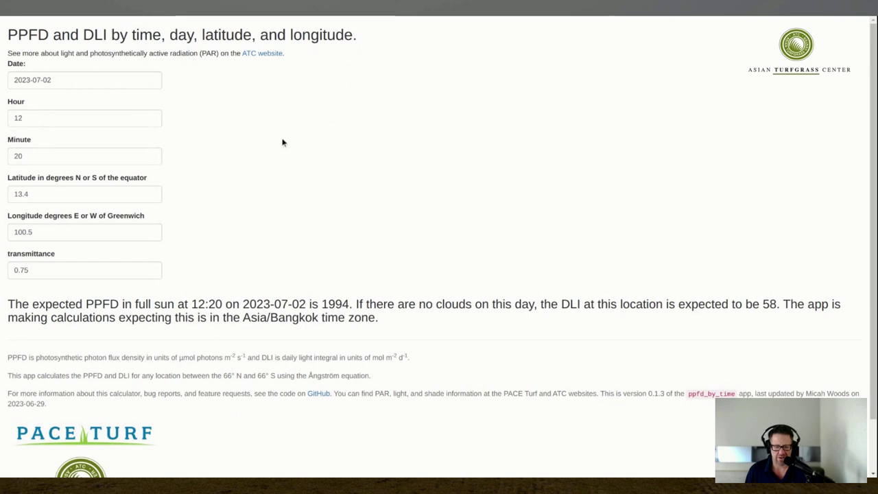
{"action": "mouse_move", "coordinate": [283, 143]}
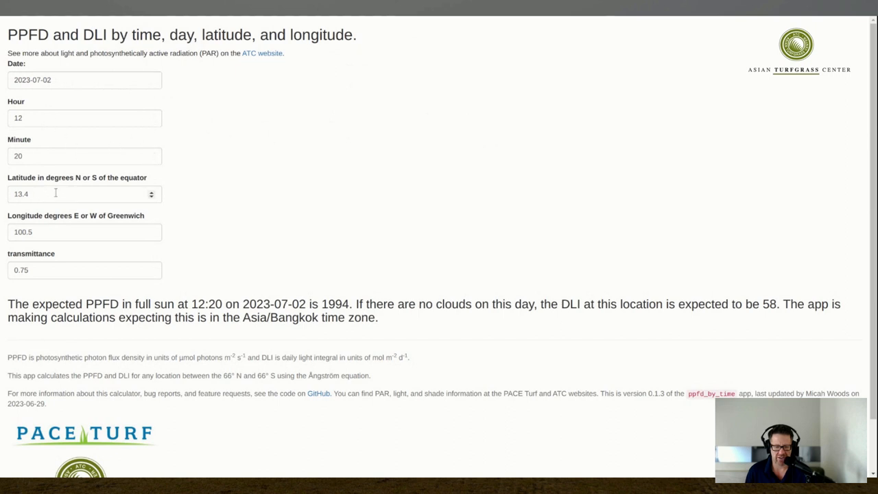
{"action": "mouse_move", "coordinate": [269, 170]}
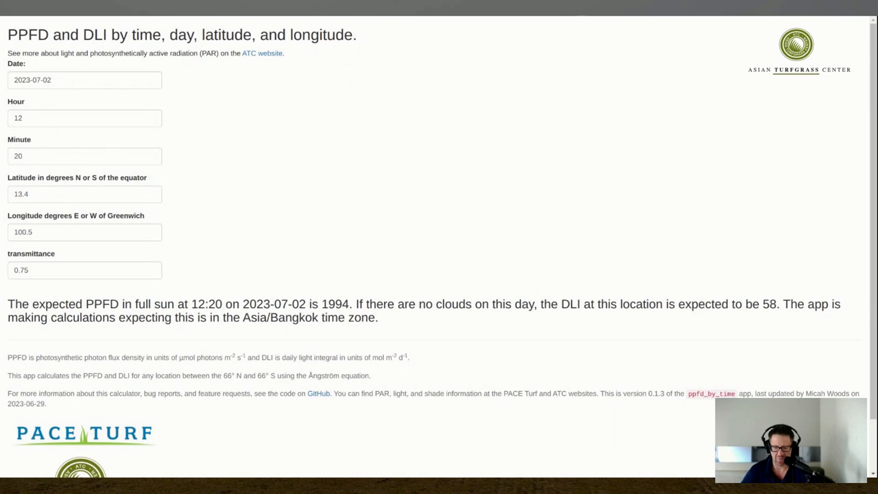
{"action": "mouse_move", "coordinate": [277, 211]}
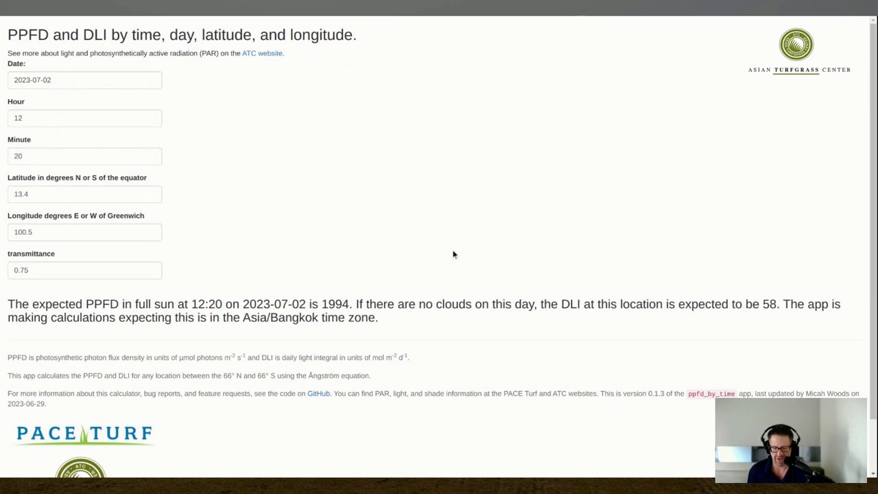
{"action": "mouse_move", "coordinate": [268, 181]}
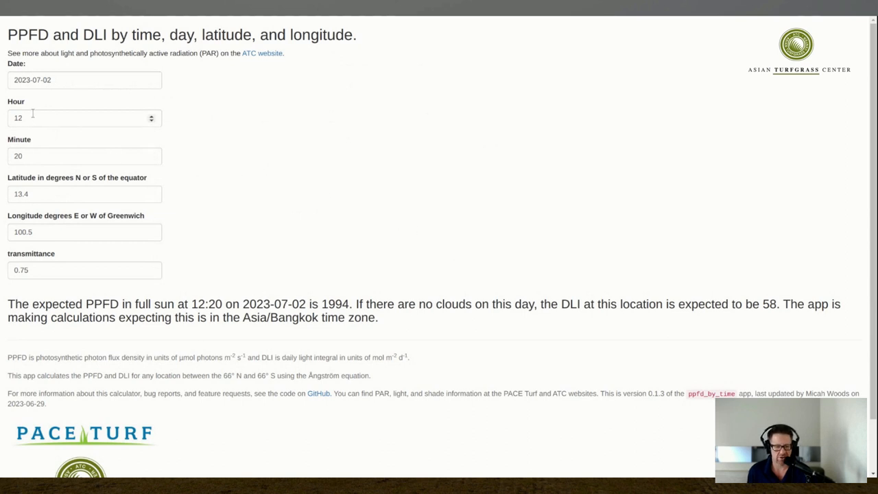
- Enter hour 14, latitude 36 and longitude 139, giving PPFD 1636 and DLI 63.5 for Asia/Tokyo
{"action": "left_click", "coordinate": [82, 118]}
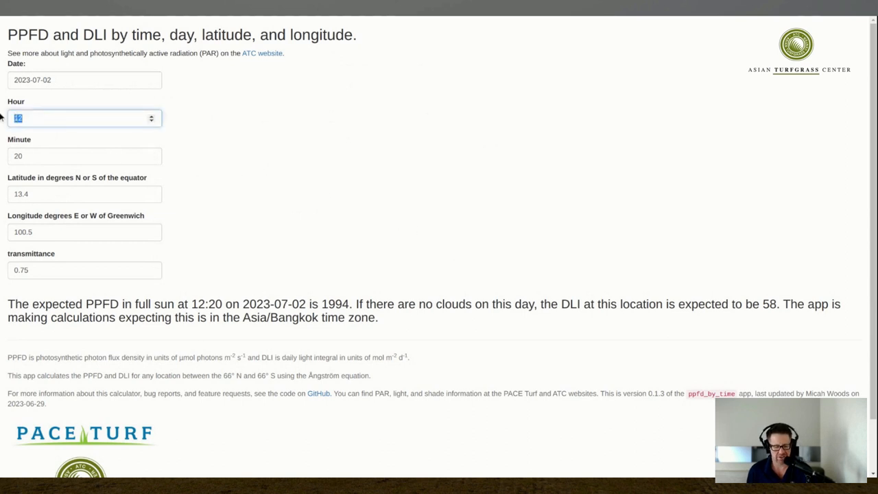
{"action": "type", "text": "1"}
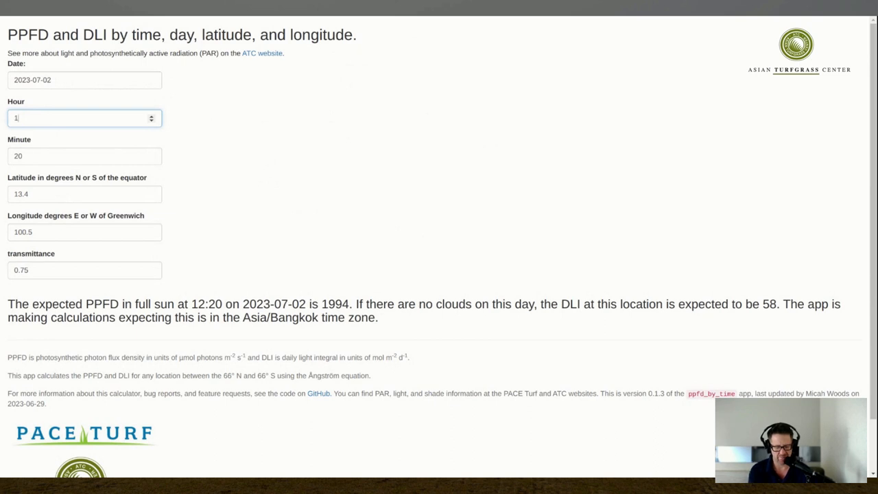
{"action": "type", "text": "4"}
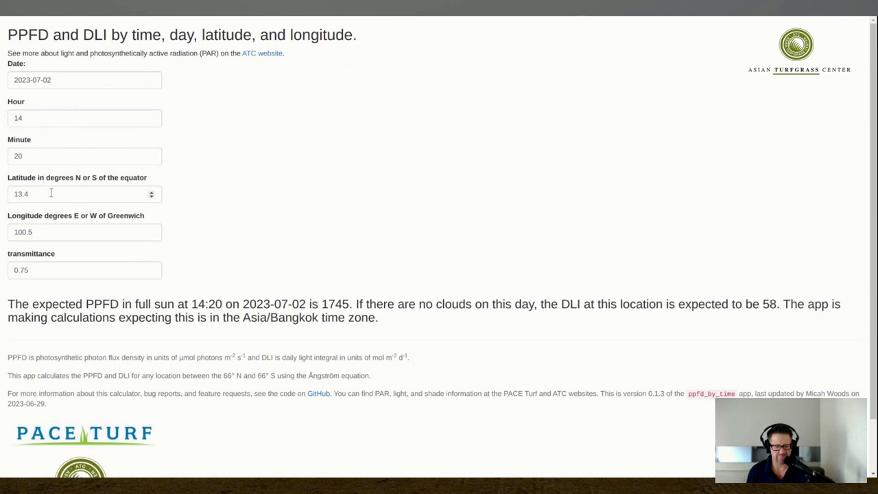
{"action": "double_click", "coordinate": [30, 195]}
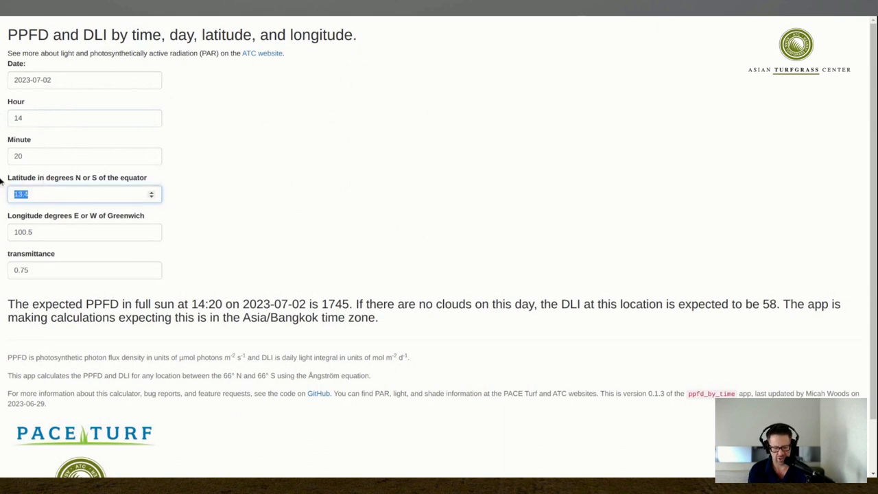
{"action": "type", "text": "3"}
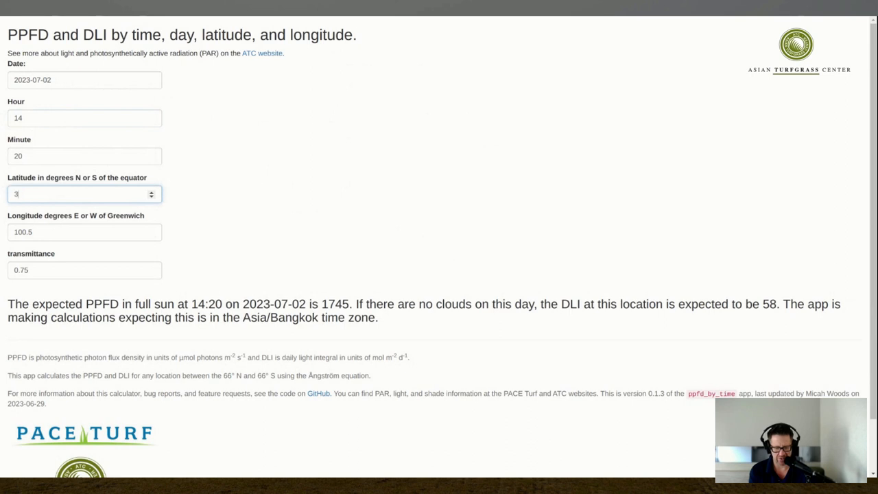
{"action": "type", "text": "6"}
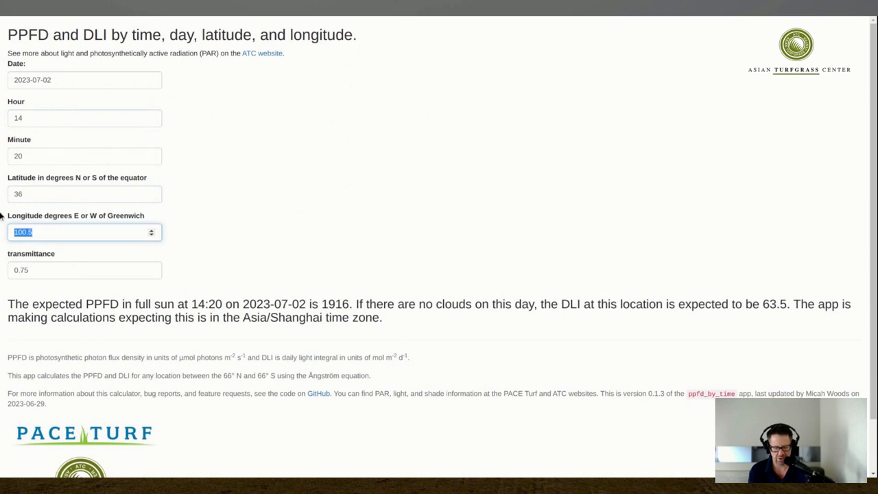
{"action": "type", "text": "1"}
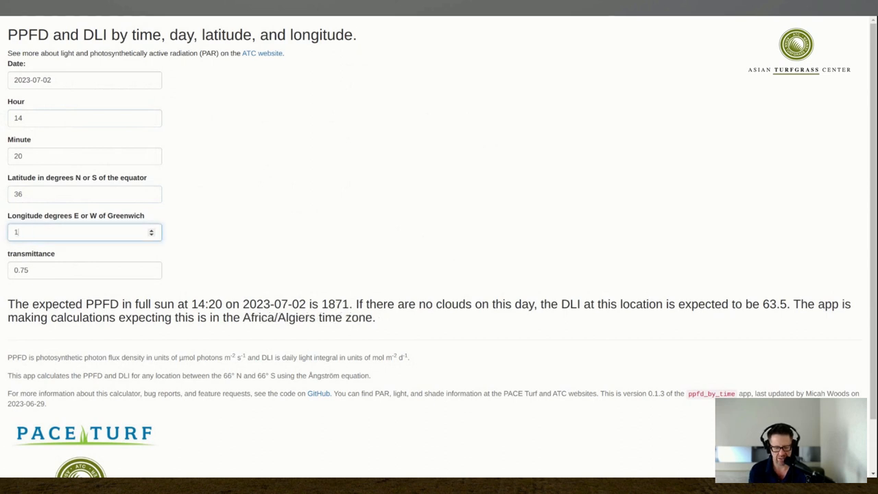
{"action": "type", "text": "39"}
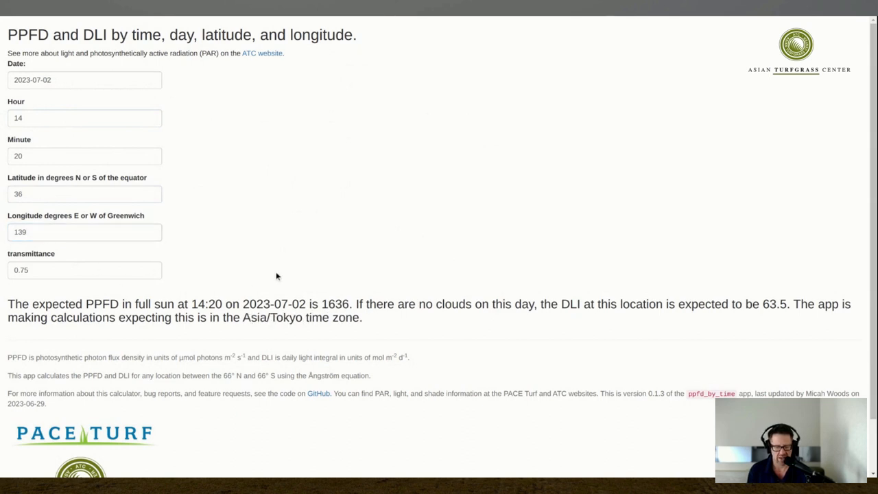
{"action": "mouse_move", "coordinate": [176, 320]}
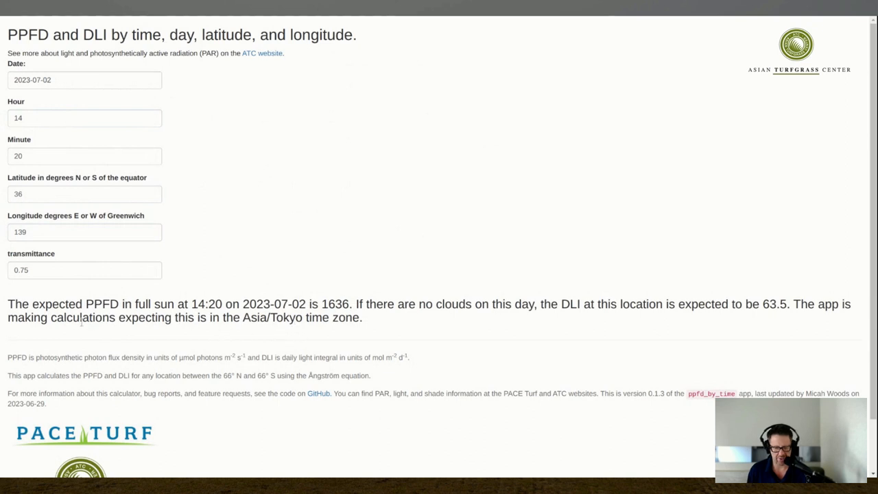
{"action": "mouse_move", "coordinate": [244, 324]}
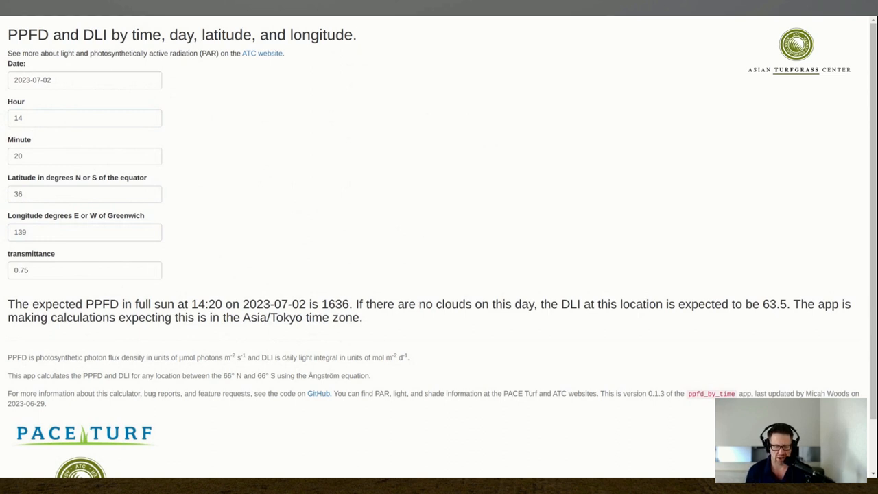
{"action": "mouse_move", "coordinate": [340, 266]}
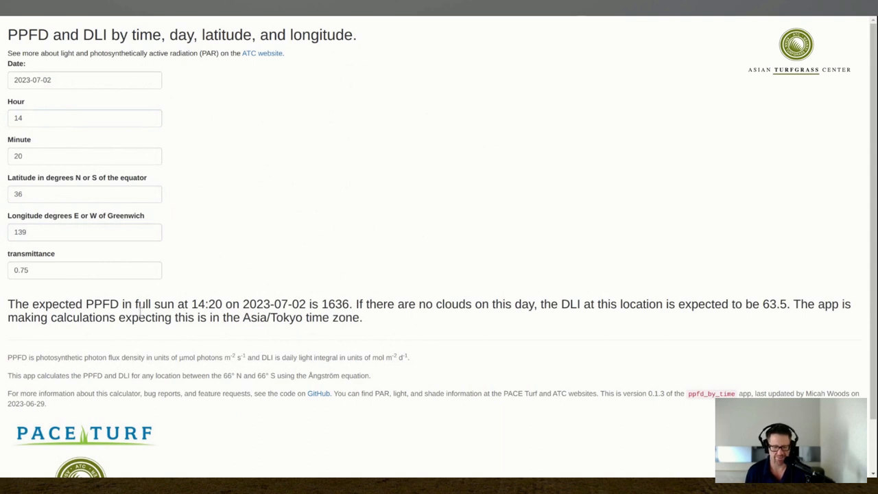
{"action": "mouse_move", "coordinate": [163, 299]}
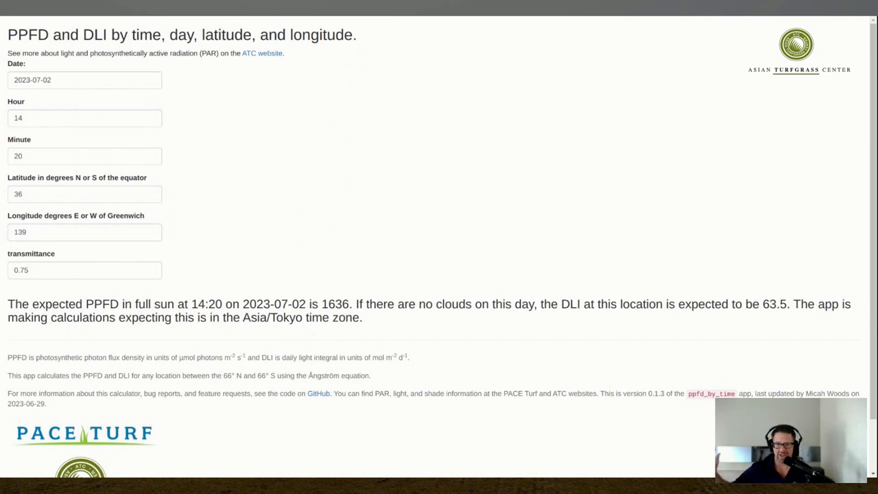
{"action": "mouse_move", "coordinate": [365, 382]}
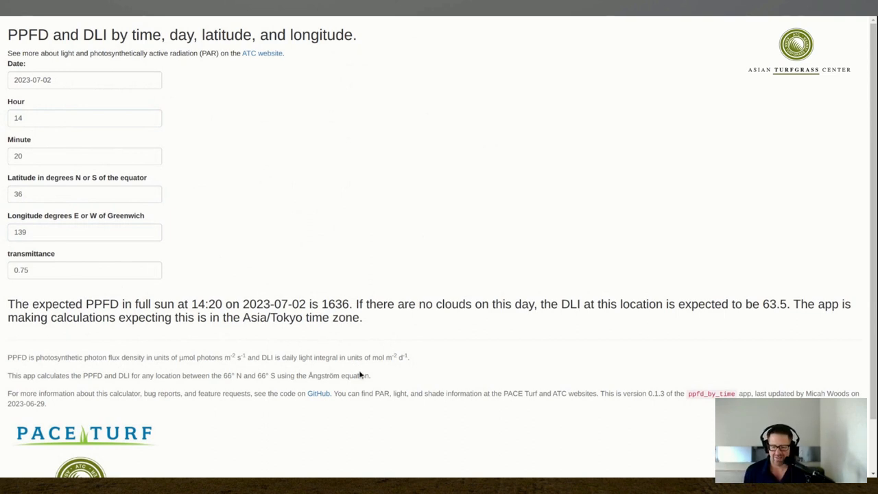
{"action": "mouse_move", "coordinate": [678, 298]}
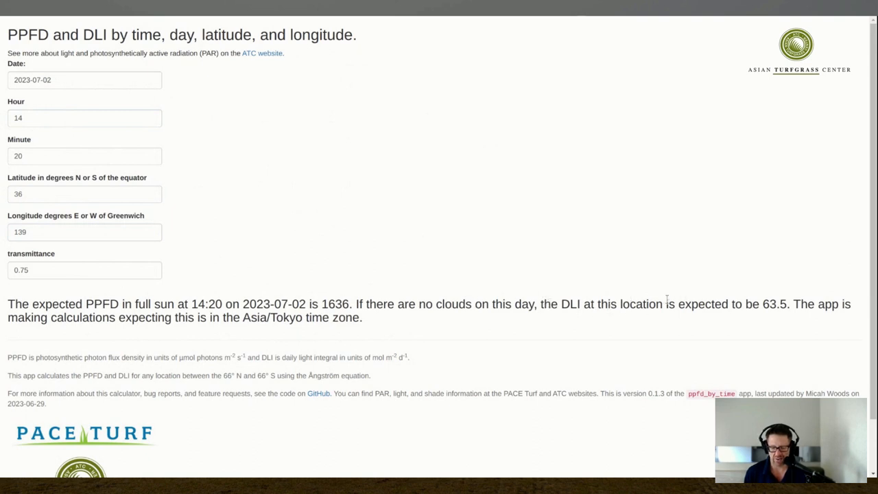
{"action": "mouse_move", "coordinate": [771, 280]}
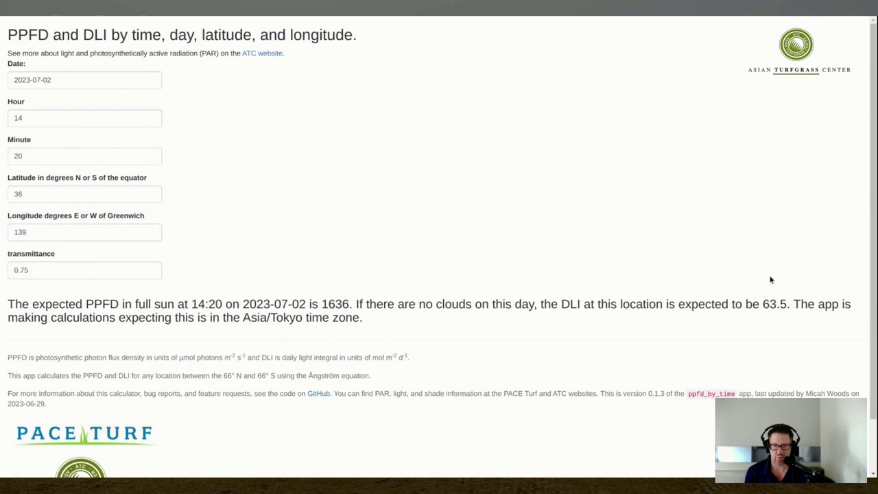
{"action": "mouse_move", "coordinate": [372, 291]}
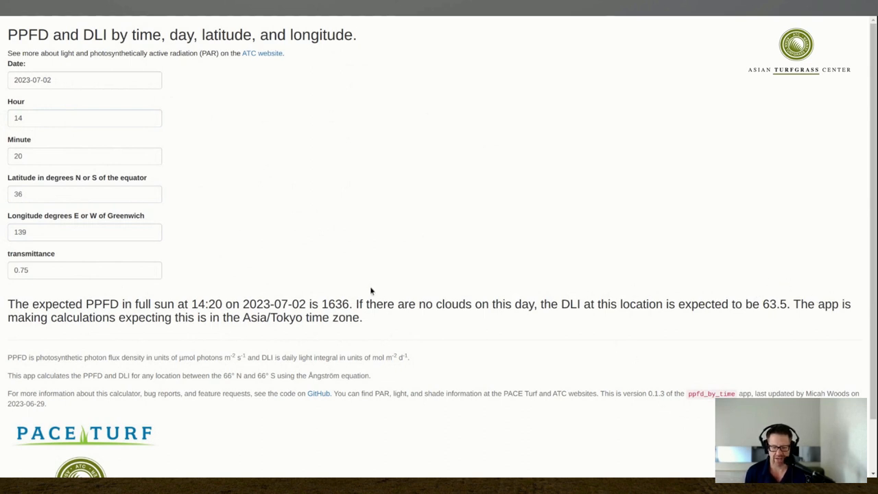
{"action": "mouse_move", "coordinate": [173, 139]}
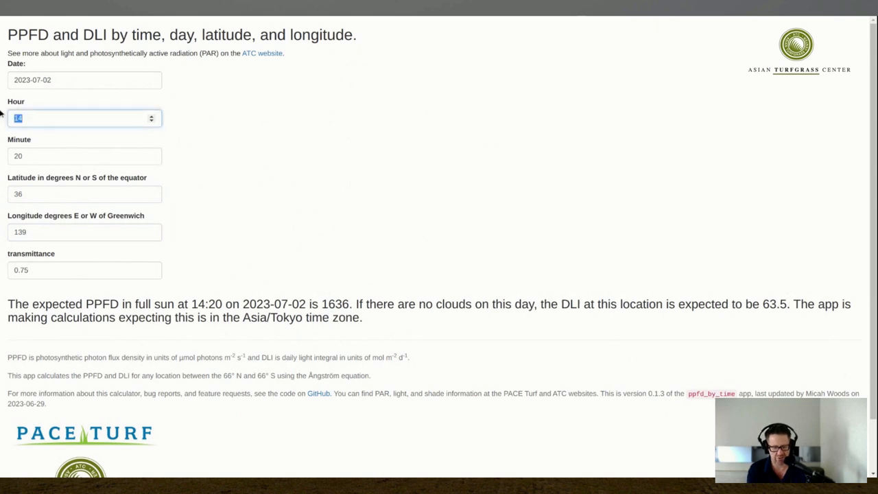
- Set the hour to 18 and then 21, where the expected PPFD at 21:20 reads 0
{"action": "type", "text": "18"}
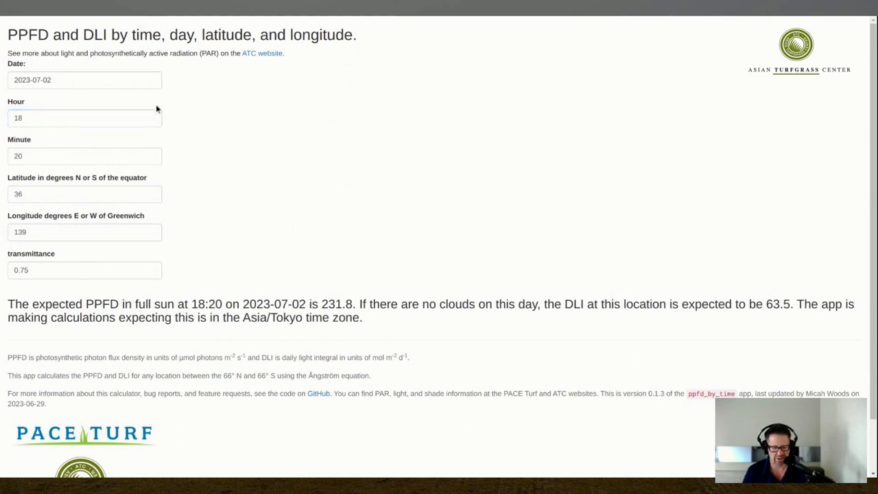
{"action": "mouse_move", "coordinate": [288, 265]}
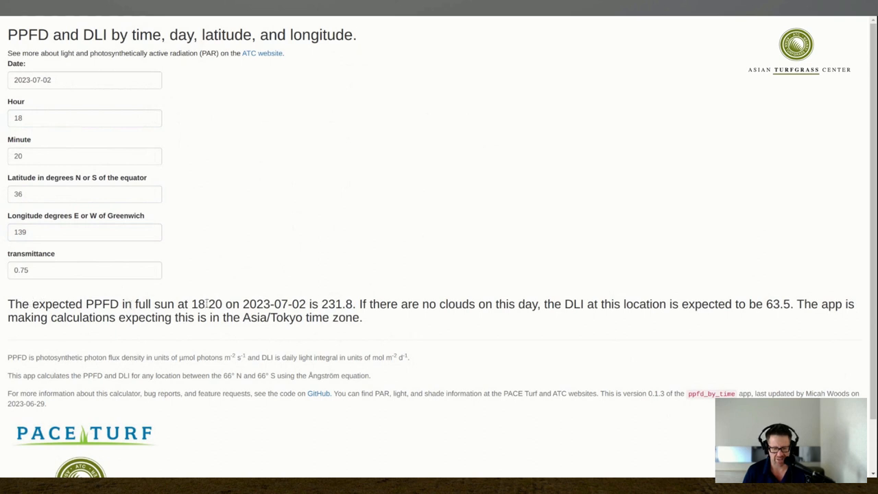
{"action": "mouse_move", "coordinate": [348, 269]}
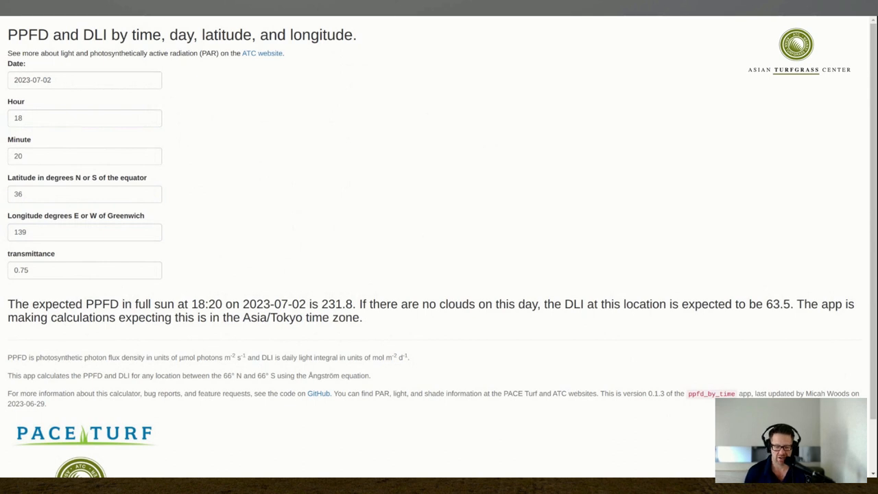
{"action": "left_click", "coordinate": [83, 118]}
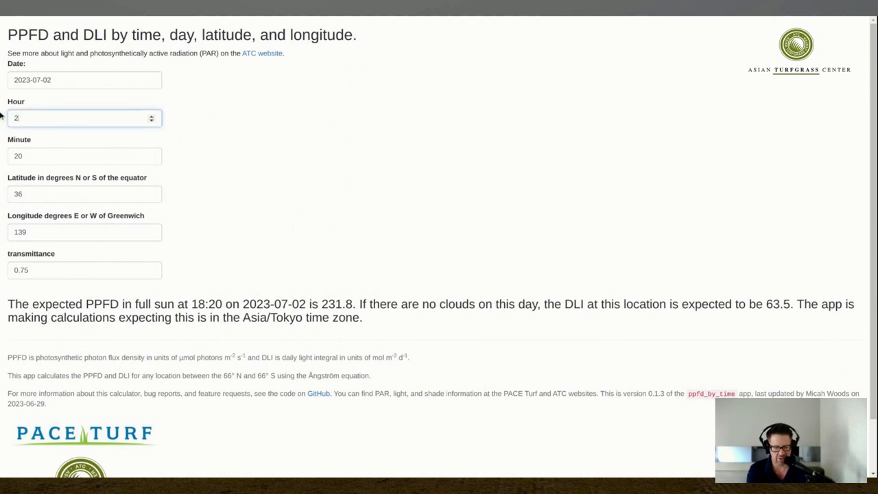
{"action": "type", "text": "21"}
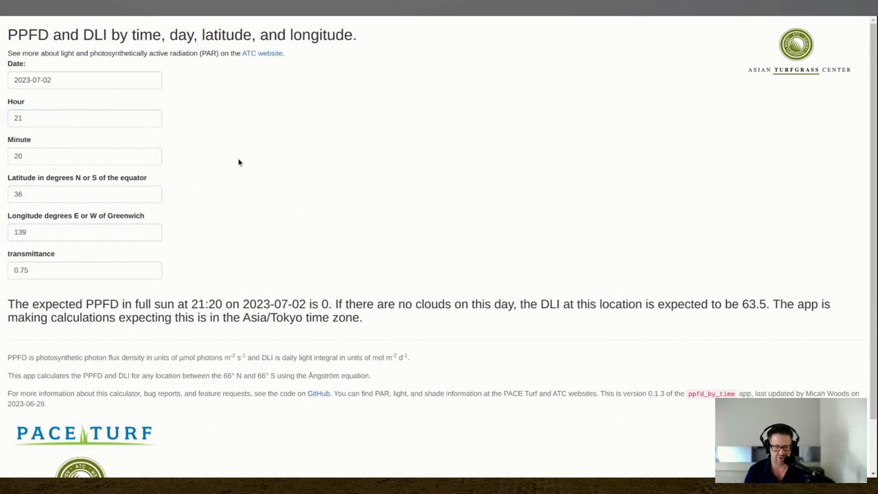
{"action": "mouse_move", "coordinate": [52, 301]}
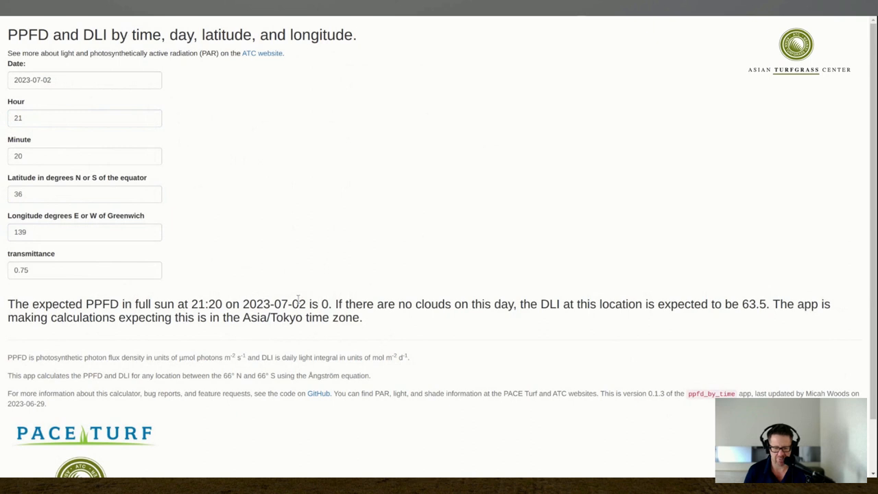
{"action": "mouse_move", "coordinate": [339, 266]}
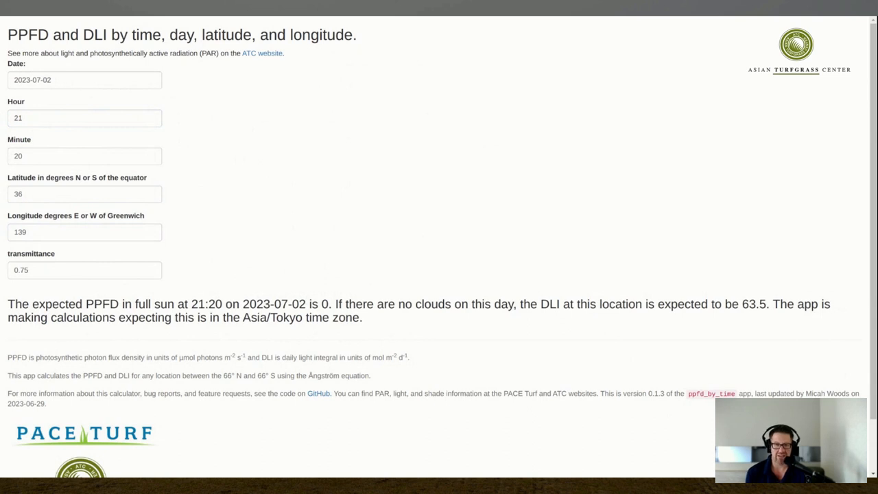
{"action": "left_click", "coordinate": [63, 81]}
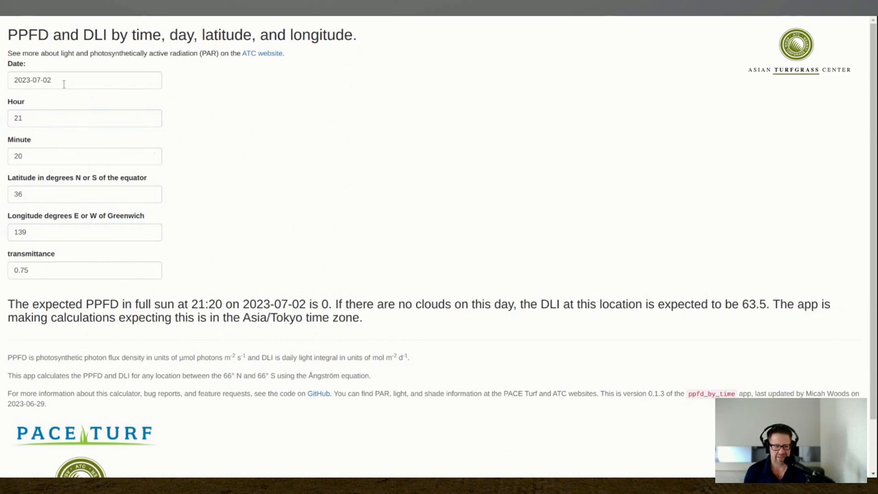
- Restore the hour to 14 so PPFD returns to 1636
{"action": "left_click", "coordinate": [82, 118]}
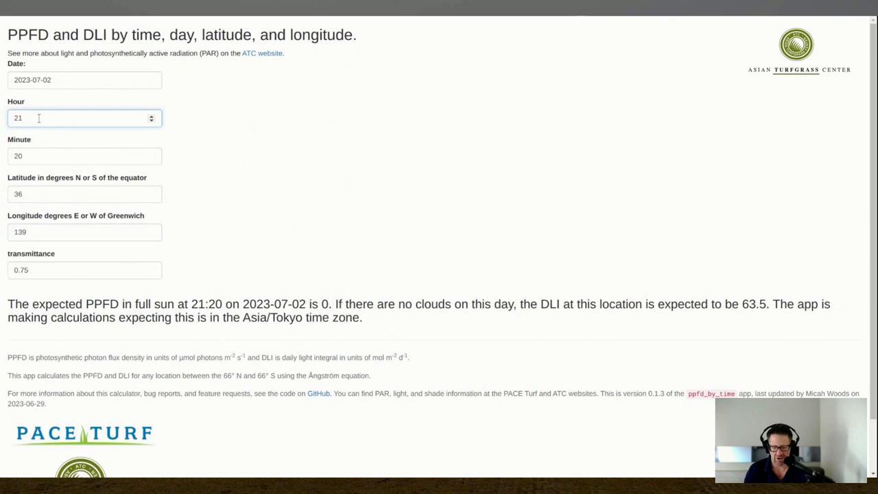
{"action": "type", "text": "1"}
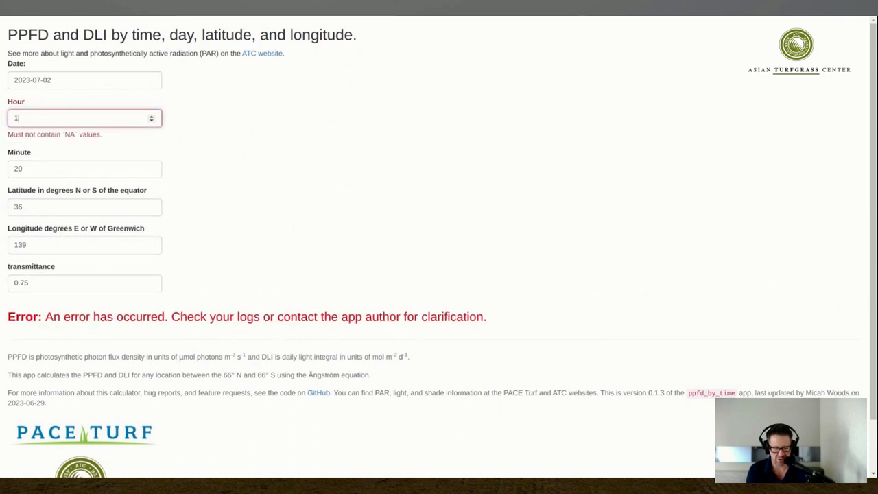
{"action": "type", "text": "4"}
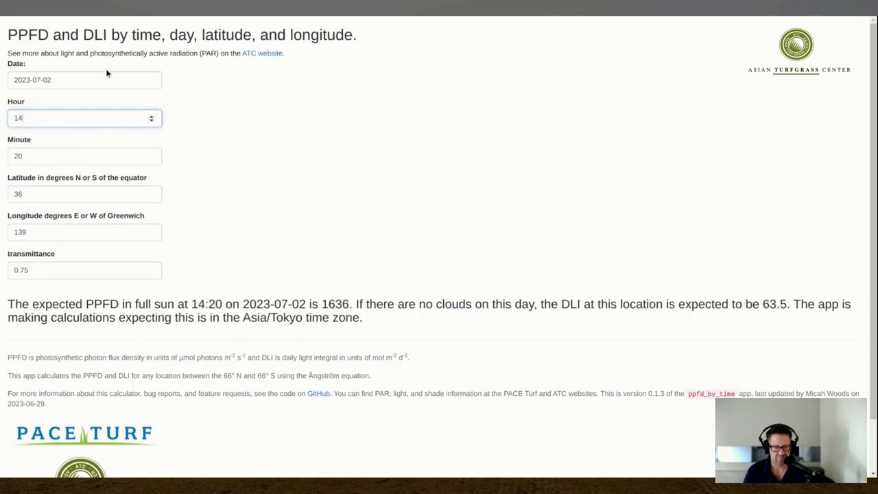
{"action": "left_click", "coordinate": [82, 80]}
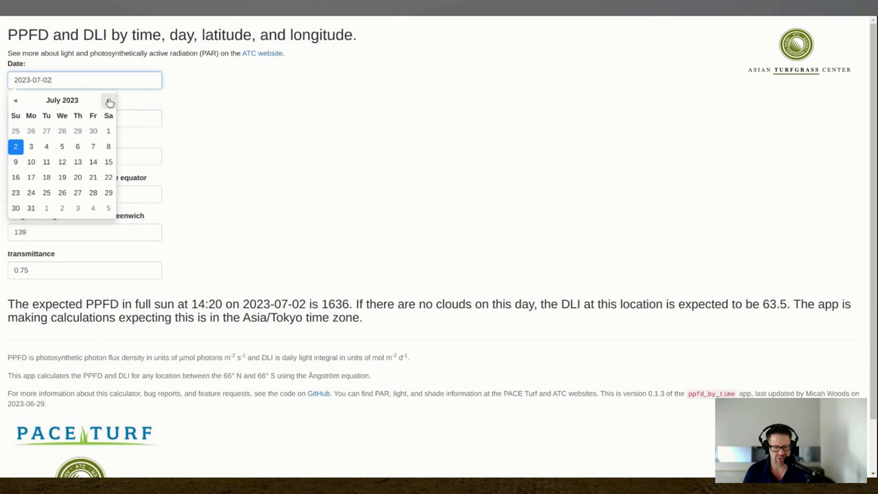
- Pick 2023-12-20 in the calendar, giving expected PPFD 734.1 and DLI 24.5
{"action": "left_click", "coordinate": [108, 100]}
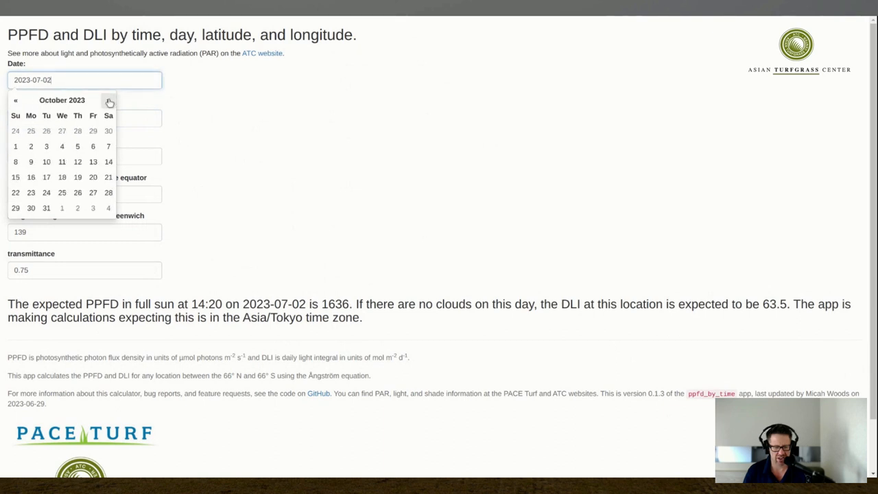
{"action": "left_click", "coordinate": [109, 100]}
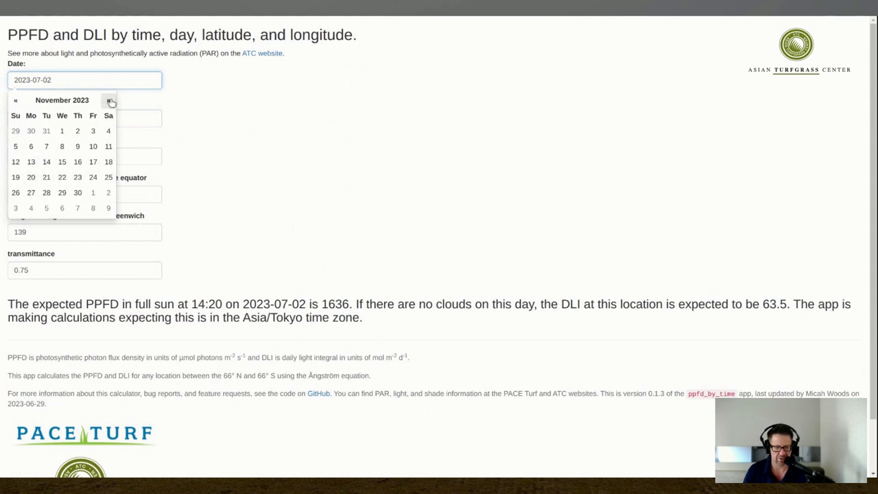
{"action": "left_click", "coordinate": [114, 100]}
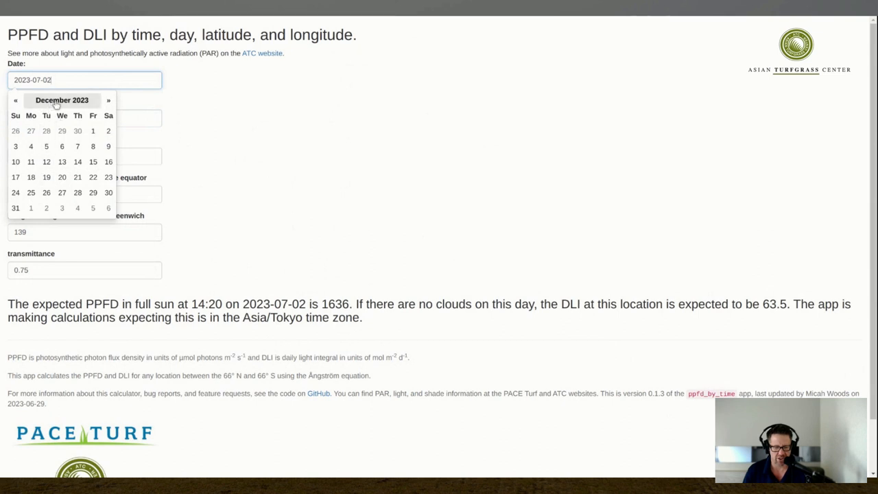
{"action": "mouse_move", "coordinate": [63, 177]}
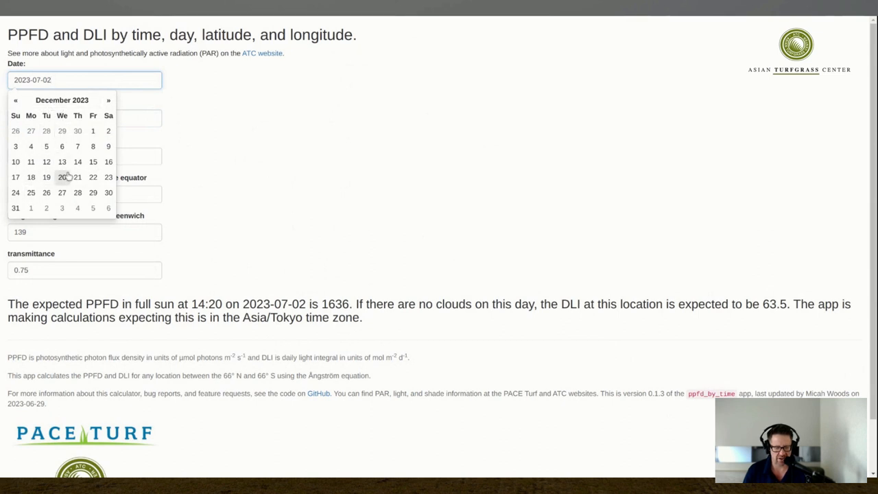
{"action": "left_click", "coordinate": [66, 179]}
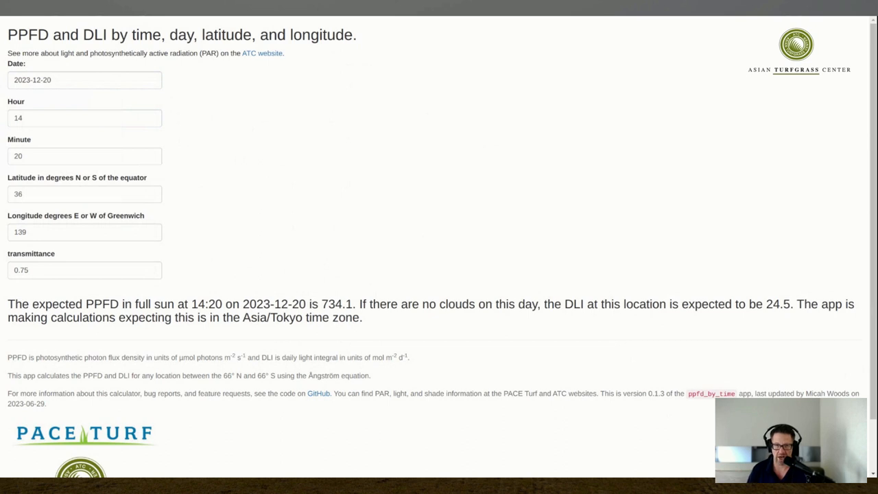
{"action": "mouse_move", "coordinate": [356, 354]}
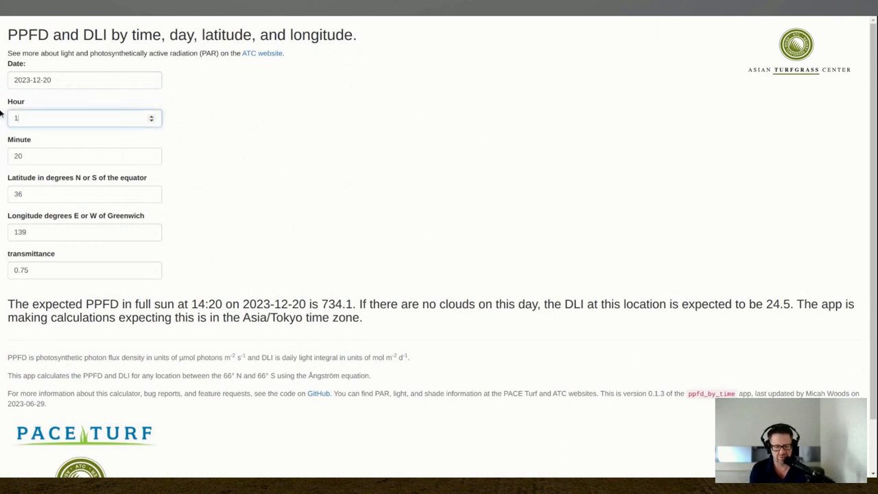
- Set the hour to 11 on 2023-12-20, giving expected PPFD 1090 at 11:20
{"action": "type", "text": "2"}
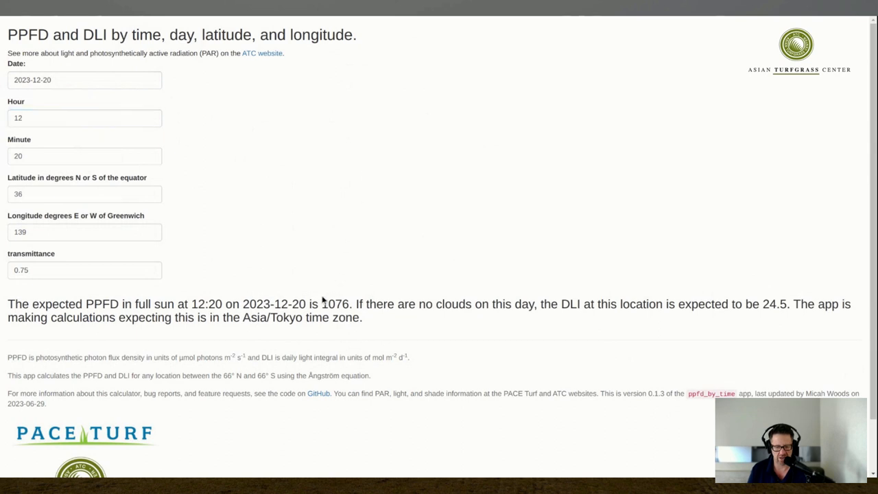
{"action": "mouse_move", "coordinate": [342, 299]}
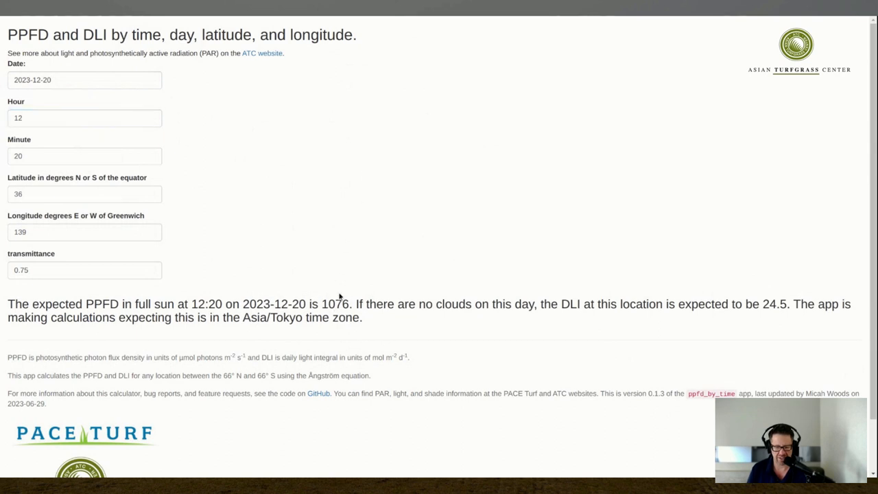
{"action": "mouse_move", "coordinate": [296, 161]}
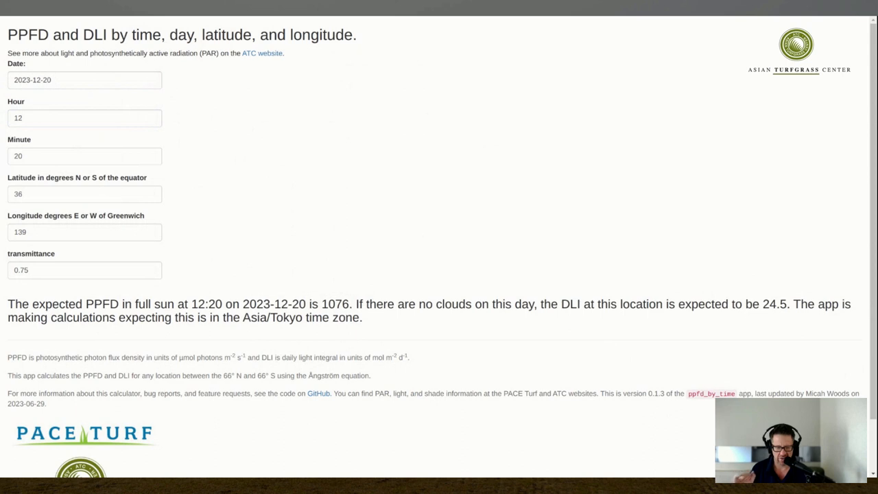
{"action": "left_click", "coordinate": [85, 118]}
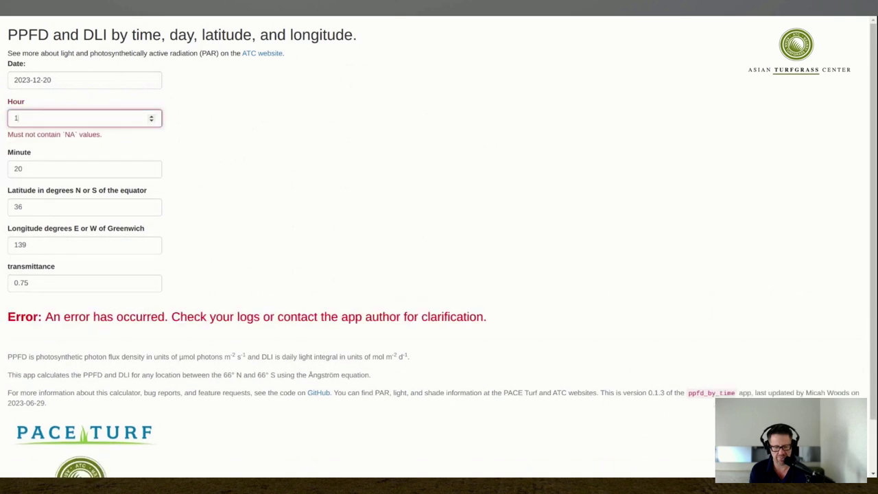
{"action": "type", "text": "1"}
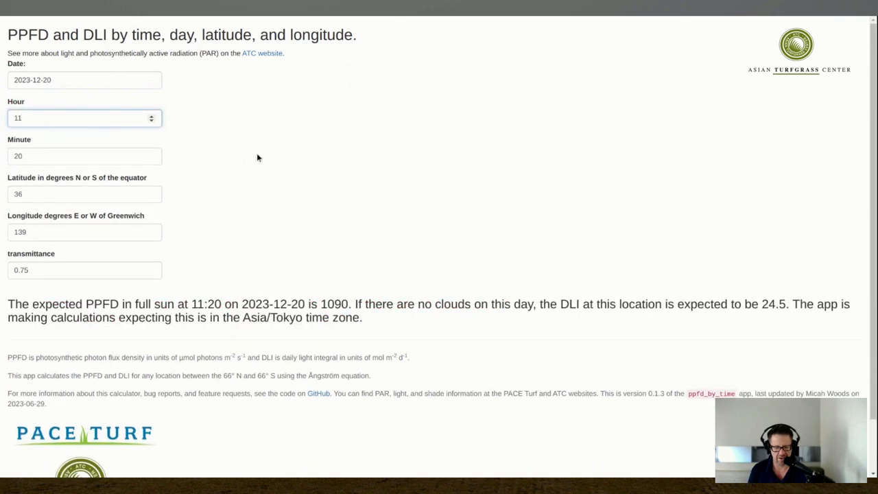
{"action": "mouse_move", "coordinate": [246, 225]}
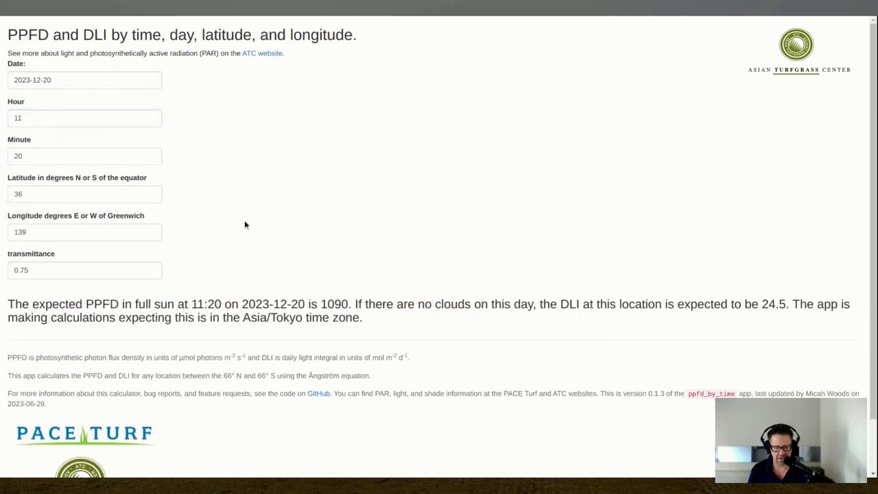
{"action": "mouse_move", "coordinate": [274, 211]}
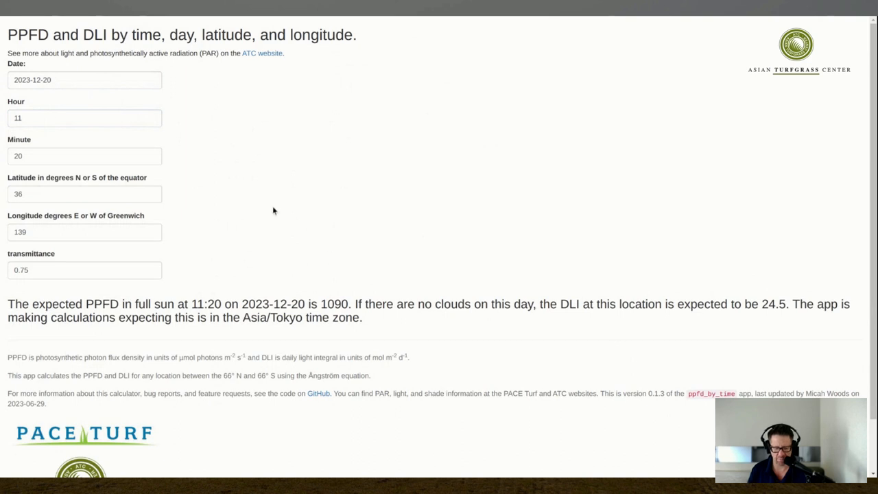
{"action": "mouse_move", "coordinate": [247, 243]}
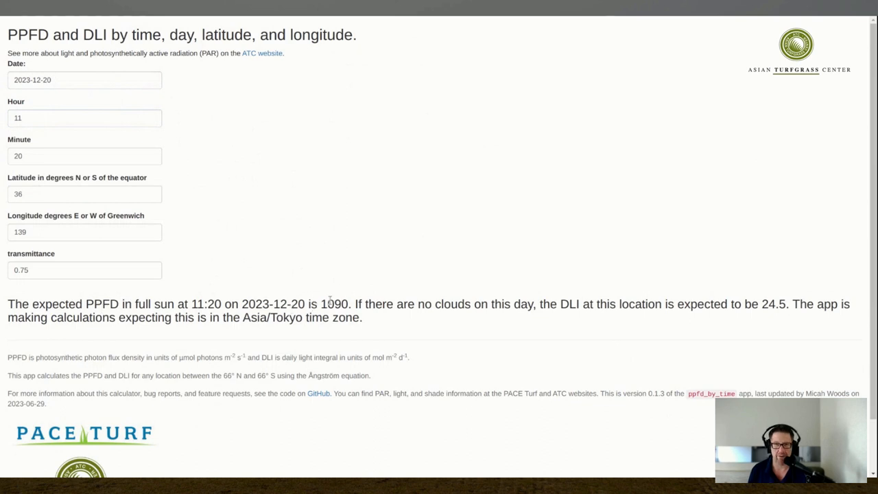
{"action": "mouse_move", "coordinate": [467, 233]}
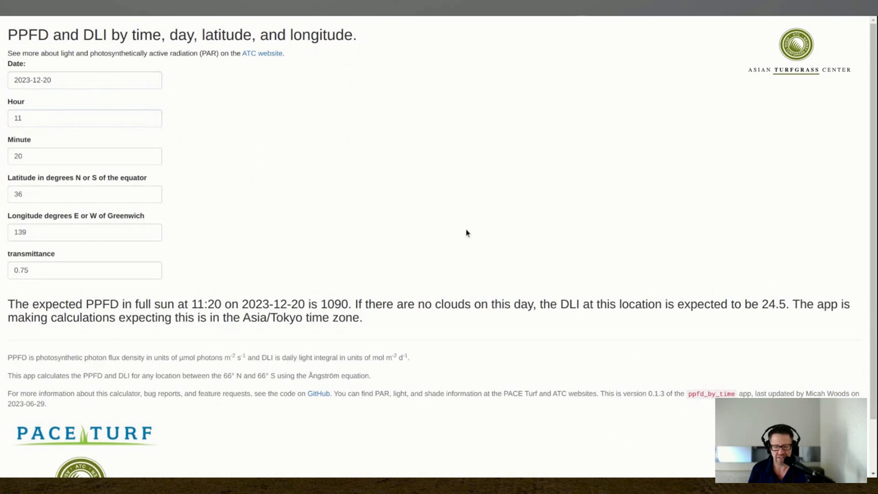
{"action": "mouse_move", "coordinate": [405, 228]}
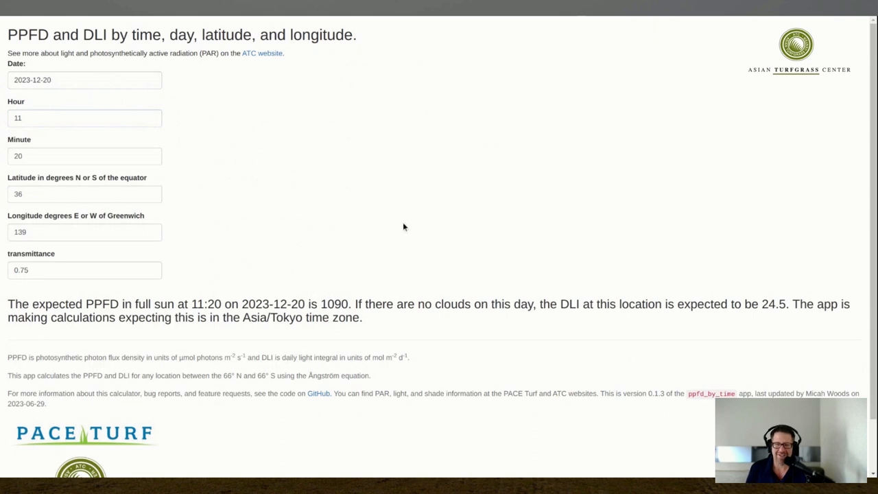
{"action": "mouse_move", "coordinate": [302, 104]}
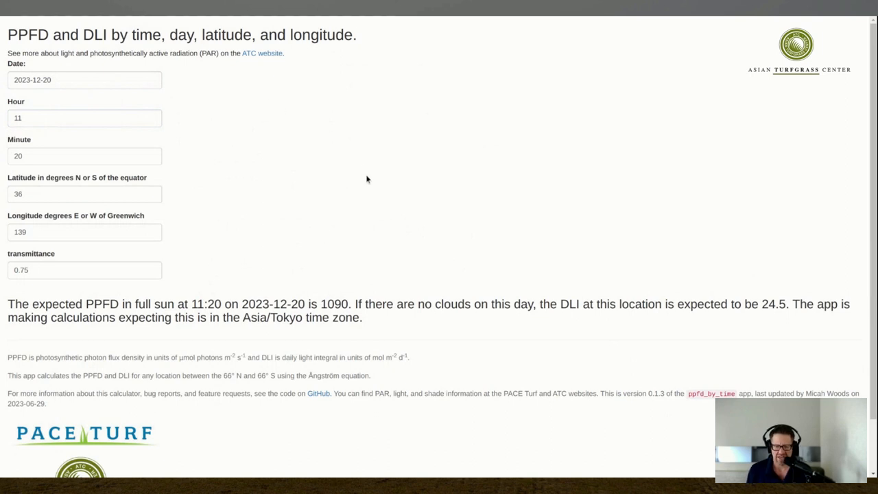
{"action": "mouse_move", "coordinate": [327, 107]}
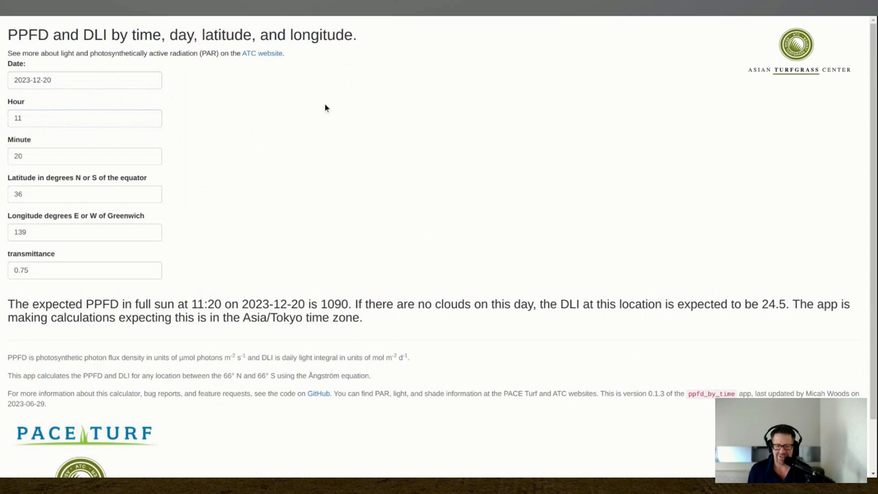
{"action": "mouse_move", "coordinate": [321, 93]}
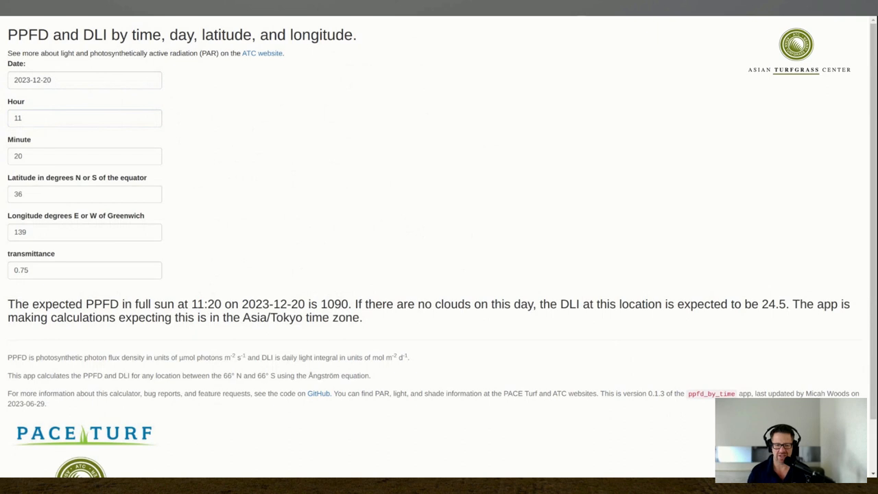
{"action": "mouse_move", "coordinate": [286, 172]}
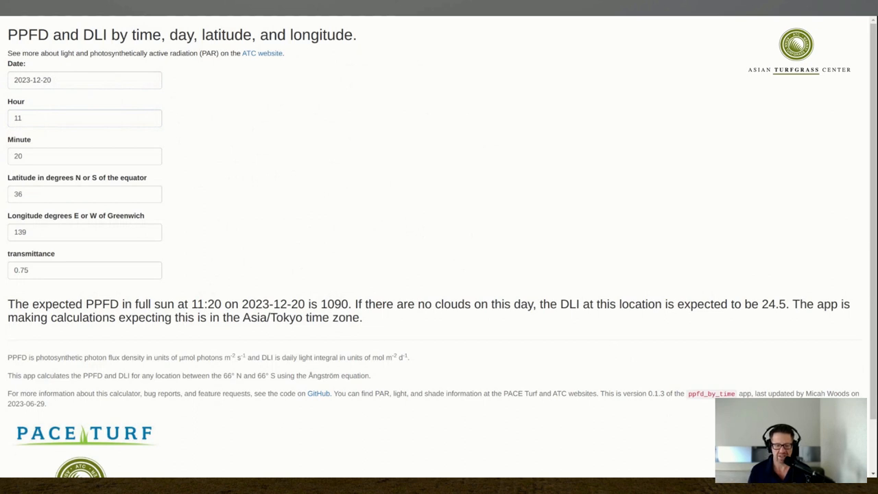
{"action": "mouse_move", "coordinate": [348, 19]}
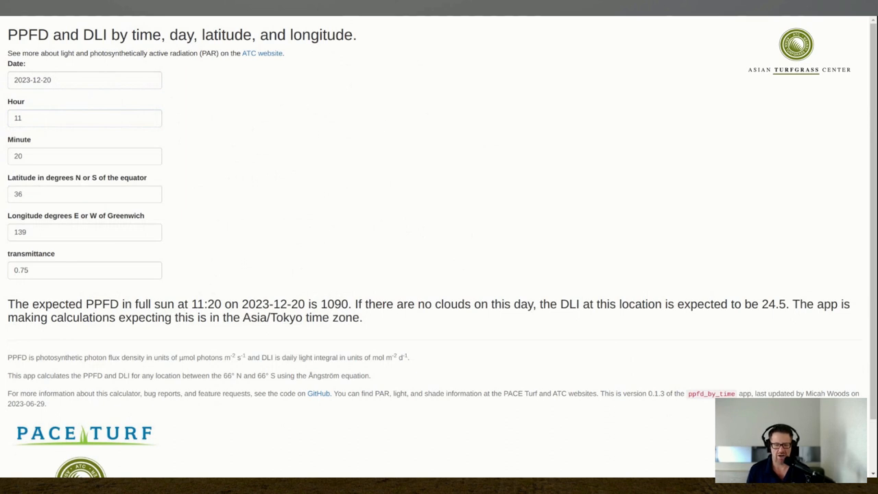
{"action": "mouse_move", "coordinate": [400, 93]}
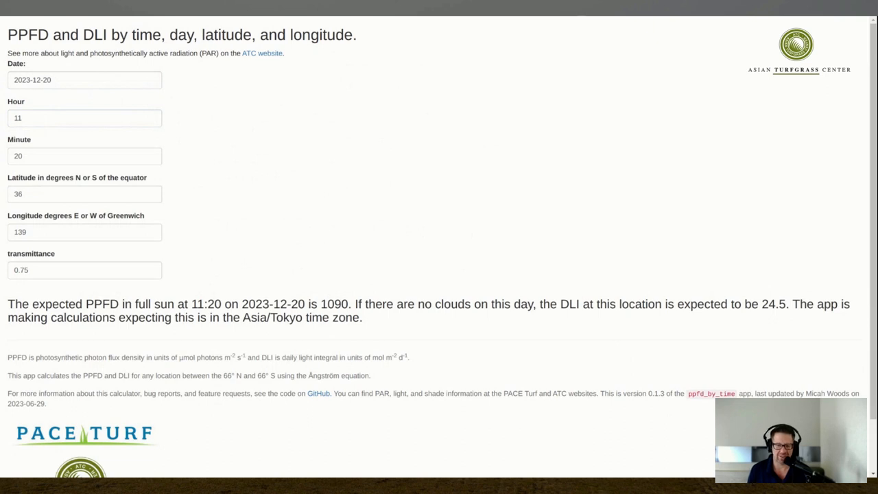
{"action": "mouse_move", "coordinate": [305, 16]}
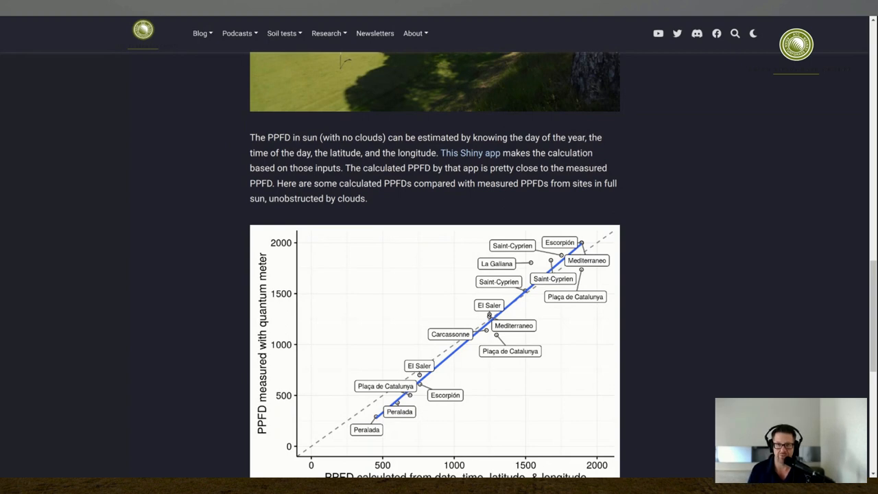
{"action": "scroll", "scroll_direction": "down", "scroll_amount": 3}
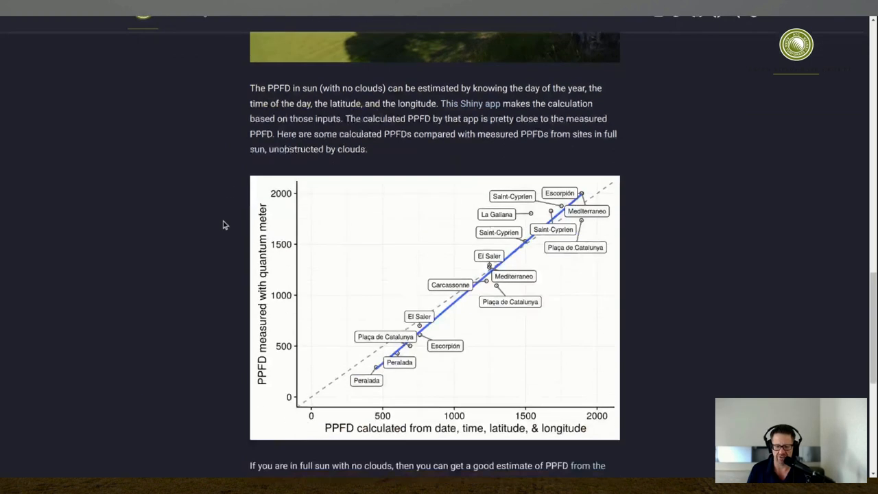
{"action": "scroll", "scroll_direction": "down", "scroll_amount": 3}
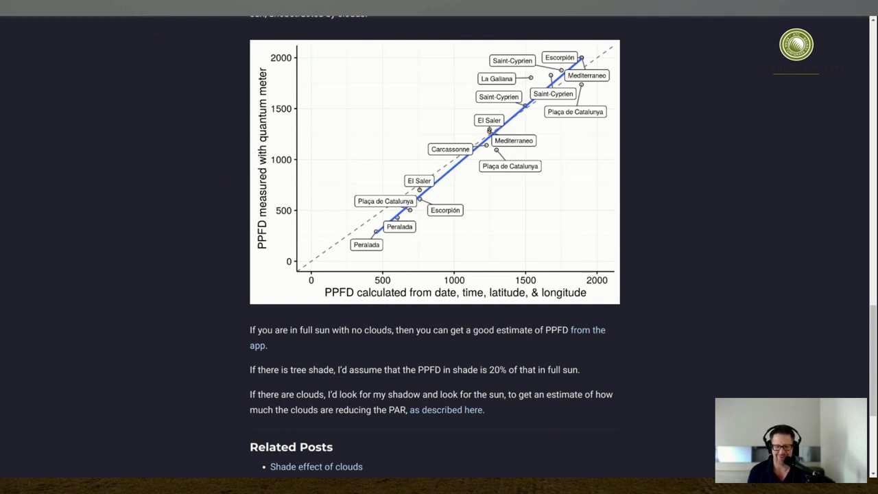
{"action": "mouse_move", "coordinate": [235, 16]}
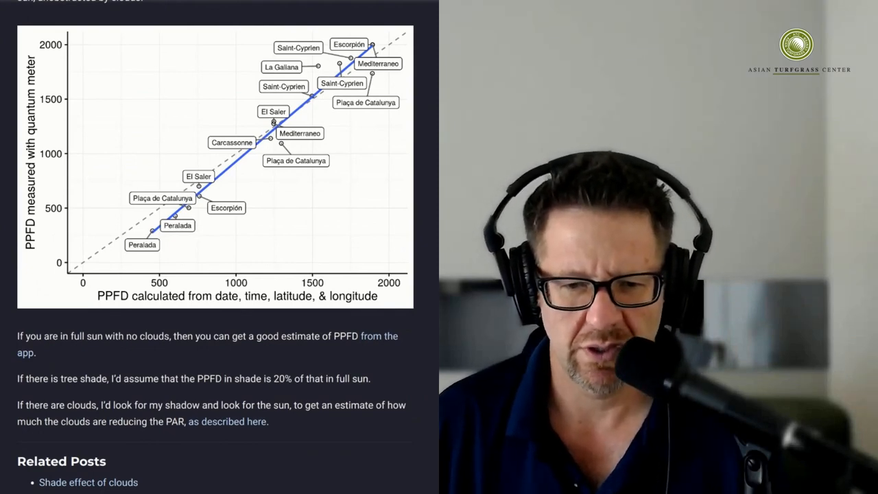
- Scroll the blog post around the 'This Shiny app' link that leads to the calculator
{"action": "scroll", "scroll_direction": "down", "scroll_amount": 3}
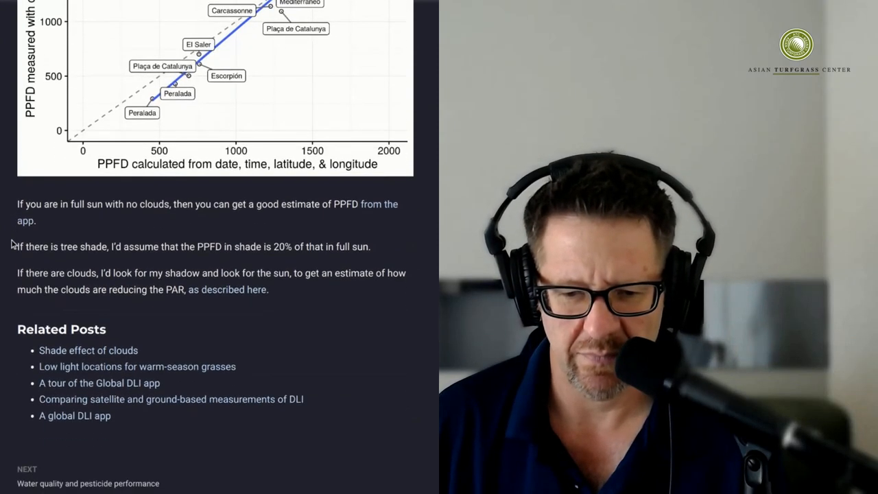
{"action": "mouse_move", "coordinate": [156, 300]}
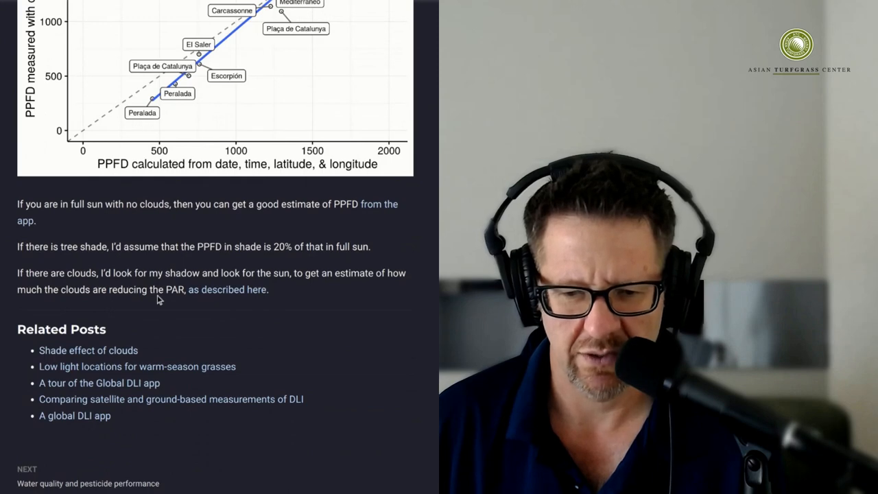
{"action": "scroll", "scroll_direction": "up", "scroll_amount": 3}
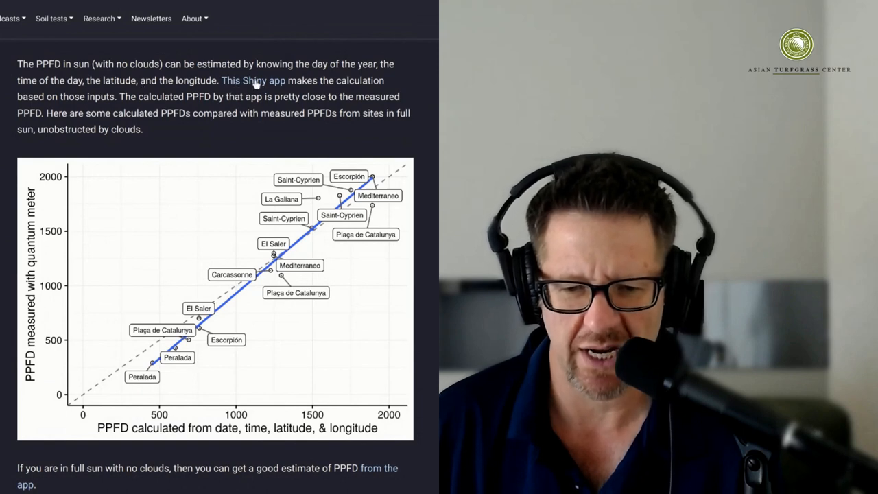
{"action": "mouse_move", "coordinate": [11, 168]}
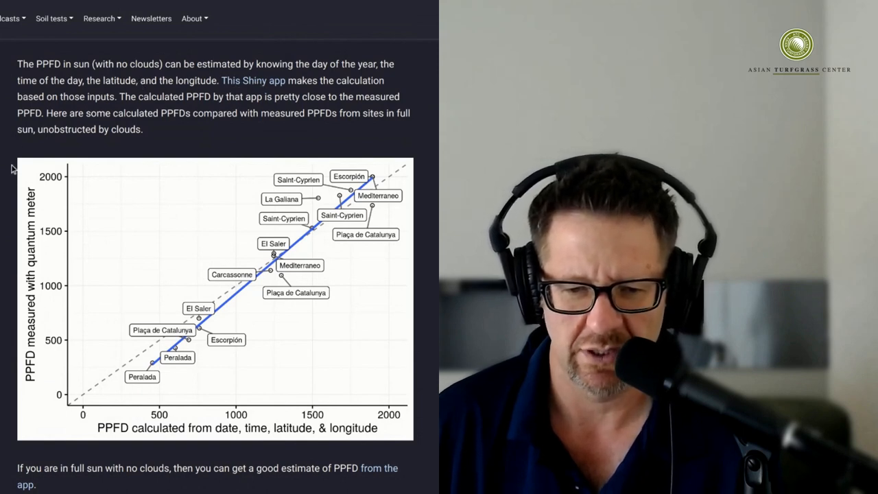
{"action": "scroll", "scroll_direction": "down", "scroll_amount": 3}
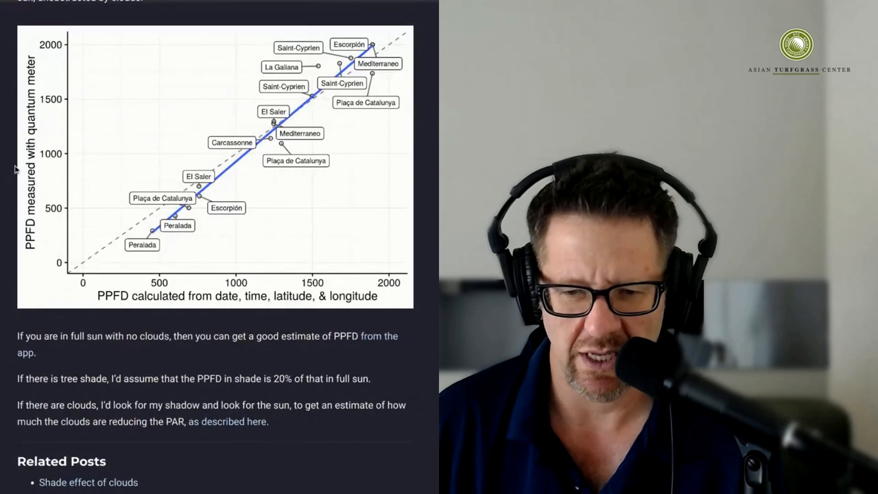
{"action": "scroll", "scroll_direction": "down", "scroll_amount": 3}
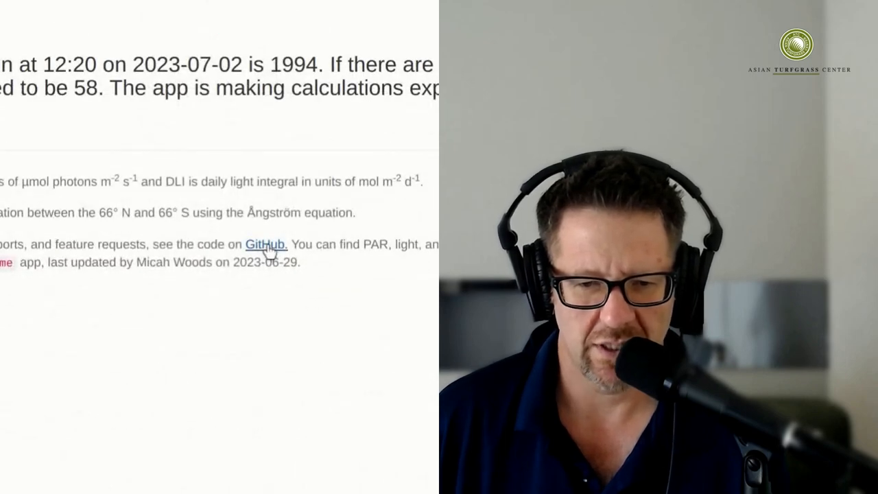
- Open the ppfd_by_time calculator's GitHub repository from the app footer and browse its files
{"action": "left_click", "coordinate": [269, 244]}
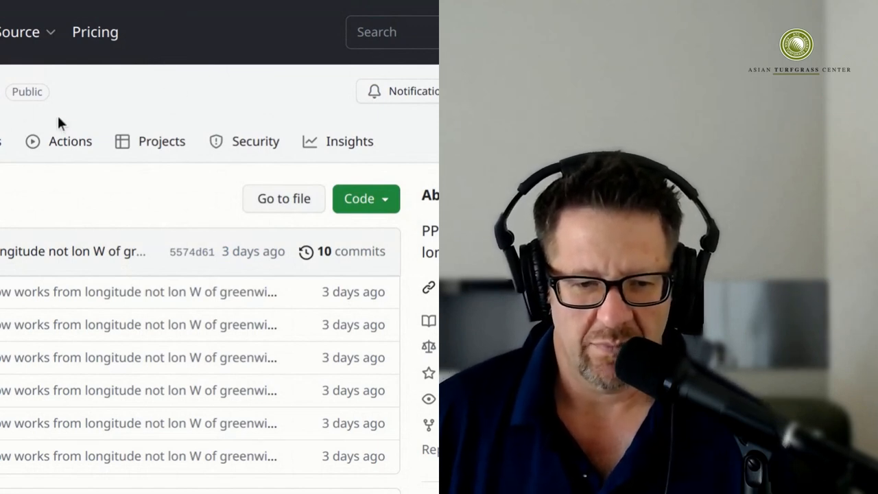
{"action": "scroll", "scroll_direction": "down", "scroll_amount": 3}
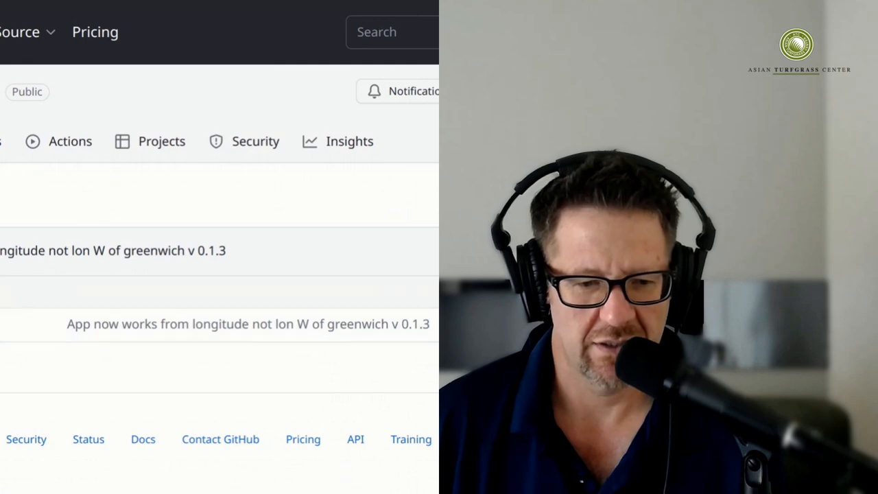
{"action": "scroll", "scroll_direction": "down", "scroll_amount": 3}
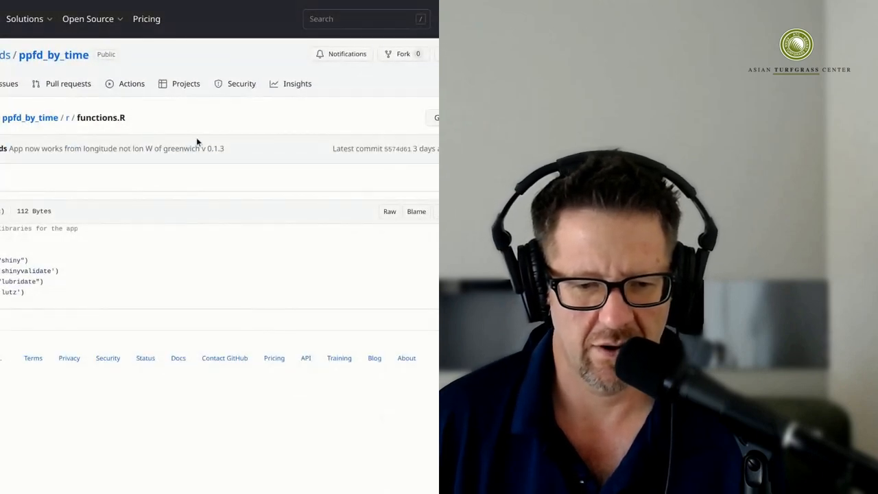
- View the app's server.R source file and read through its code
{"action": "left_click", "coordinate": [68, 118]}
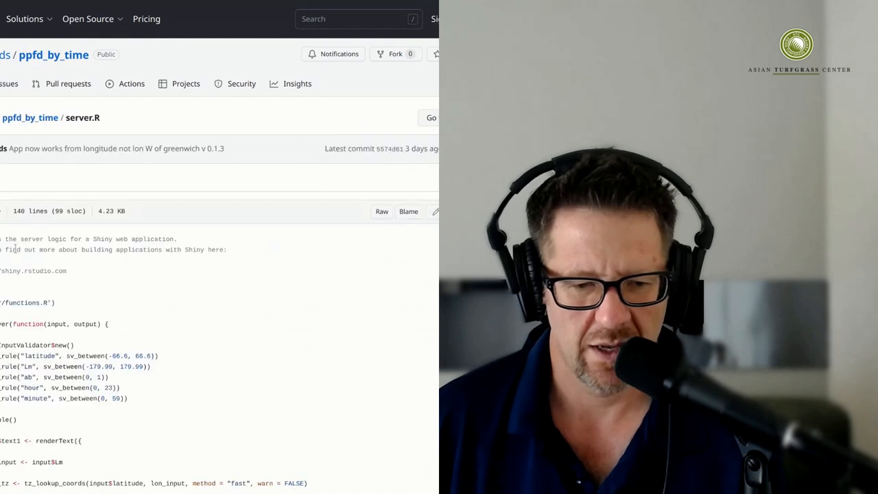
{"action": "scroll", "scroll_direction": "down", "scroll_amount": 3}
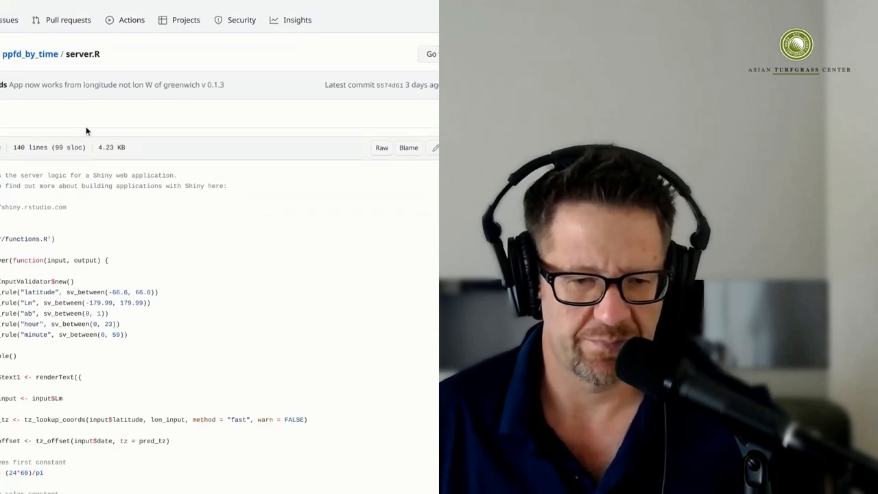
{"action": "scroll", "scroll_direction": "down", "scroll_amount": 3}
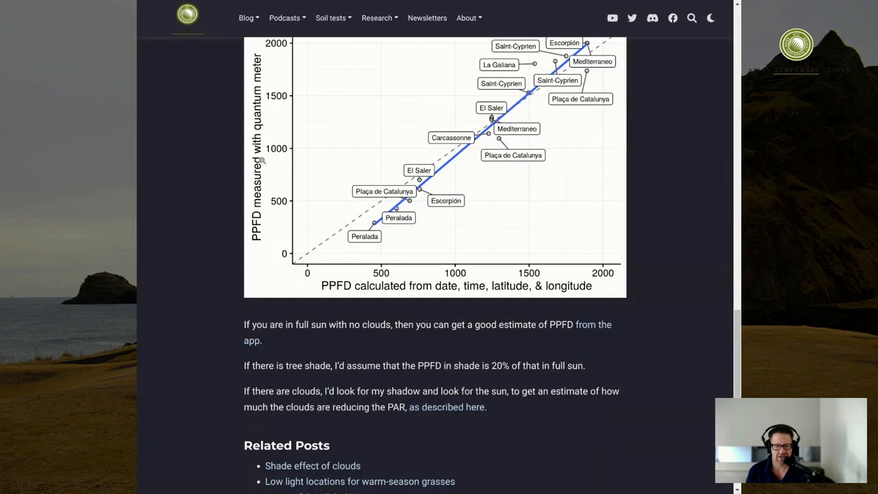
{"action": "scroll", "scroll_direction": "up", "scroll_amount": 3}
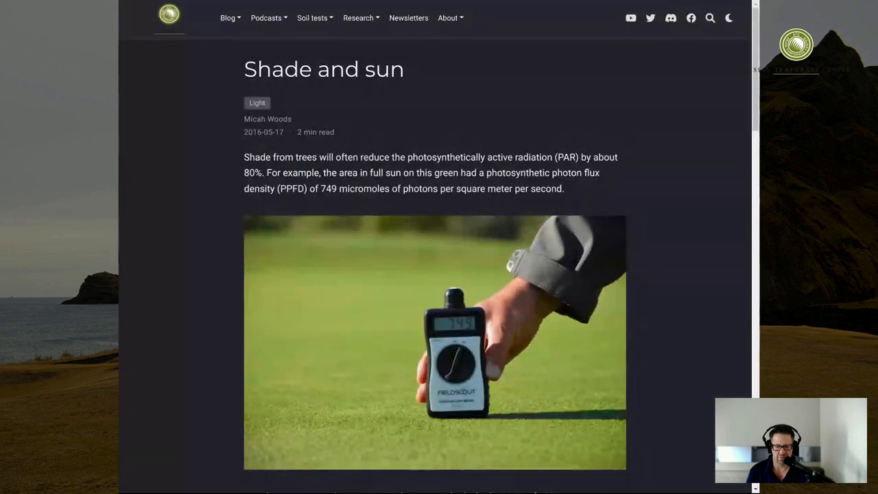
{"action": "mouse_move", "coordinate": [173, 157]}
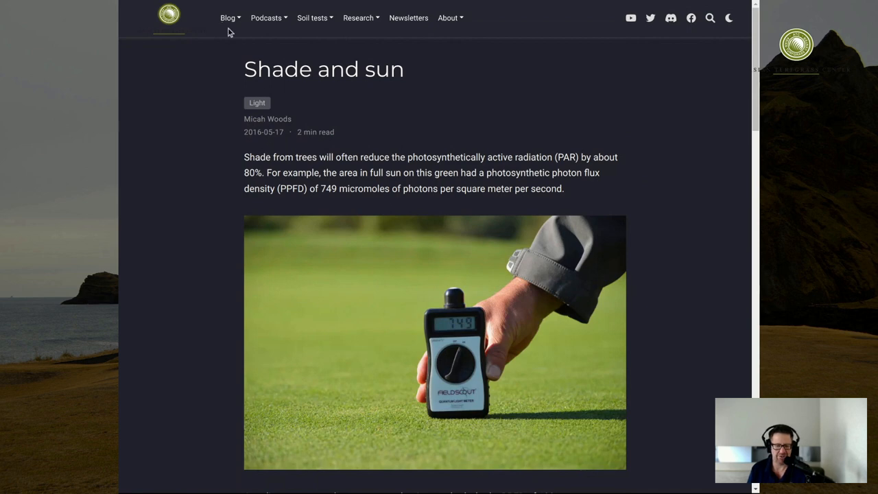
{"action": "mouse_move", "coordinate": [232, 52]}
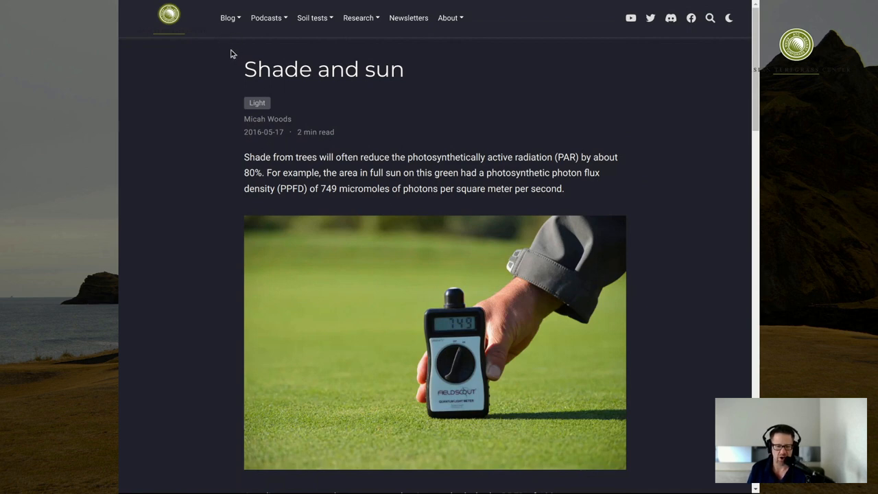
{"action": "mouse_move", "coordinate": [287, 51]}
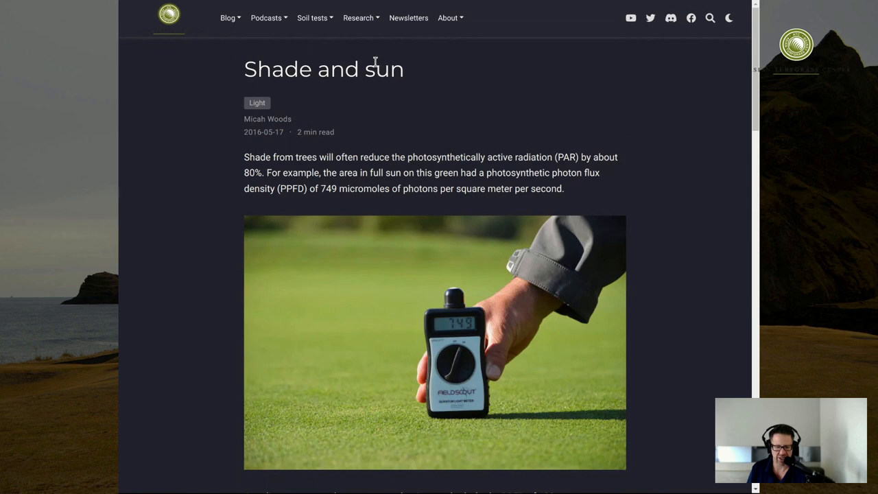
- Reveal the Research menu listing ClipVol, Library, Projects and Shiny Apps
{"action": "left_click", "coordinate": [359, 18]}
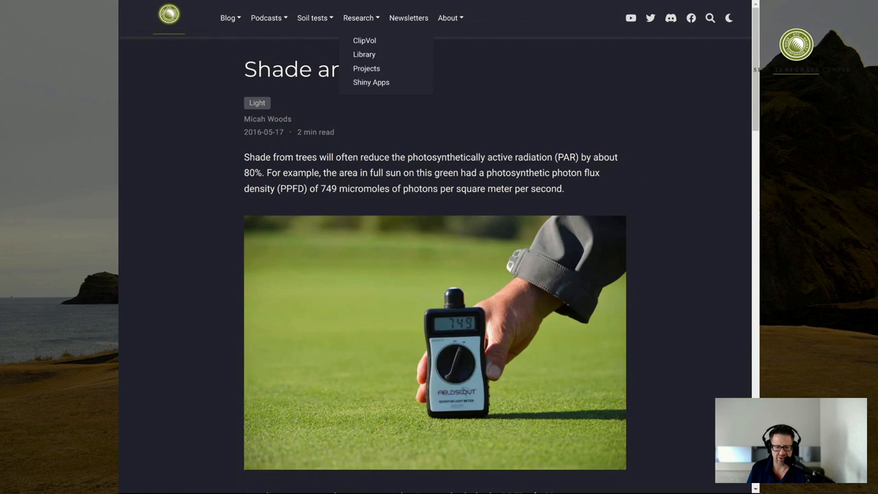
{"action": "mouse_move", "coordinate": [369, 41]}
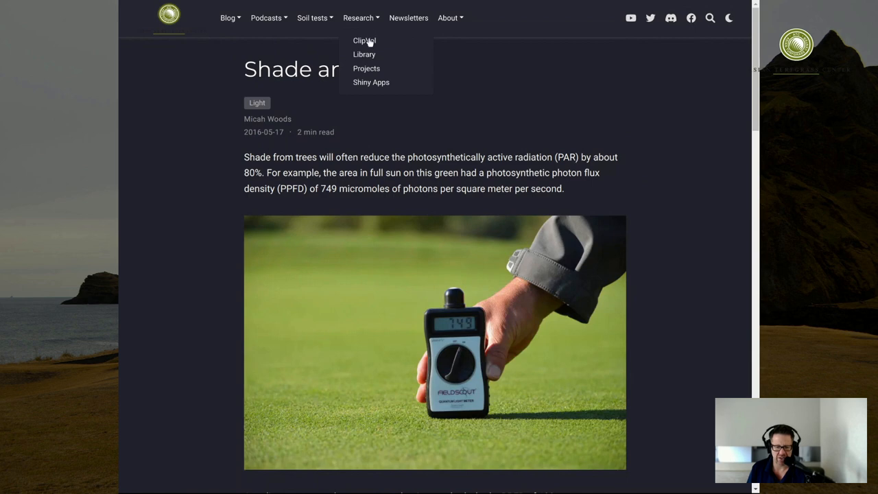
{"action": "mouse_move", "coordinate": [376, 55]}
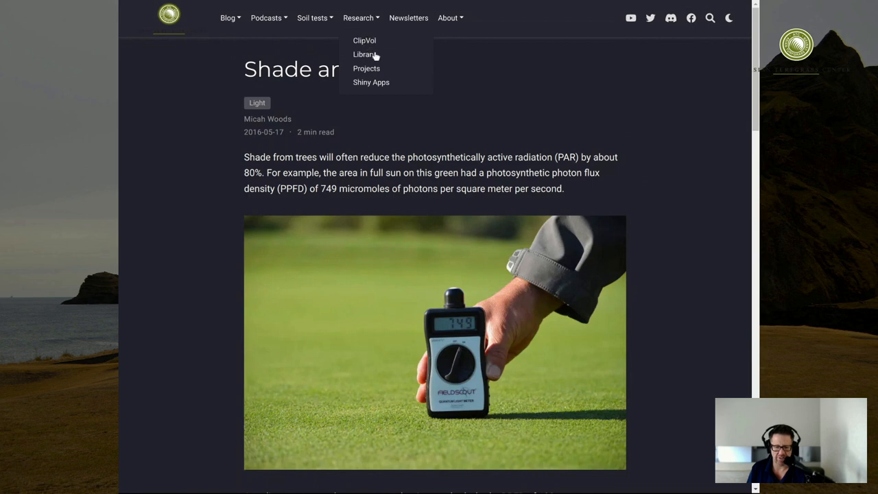
{"action": "mouse_move", "coordinate": [373, 43]}
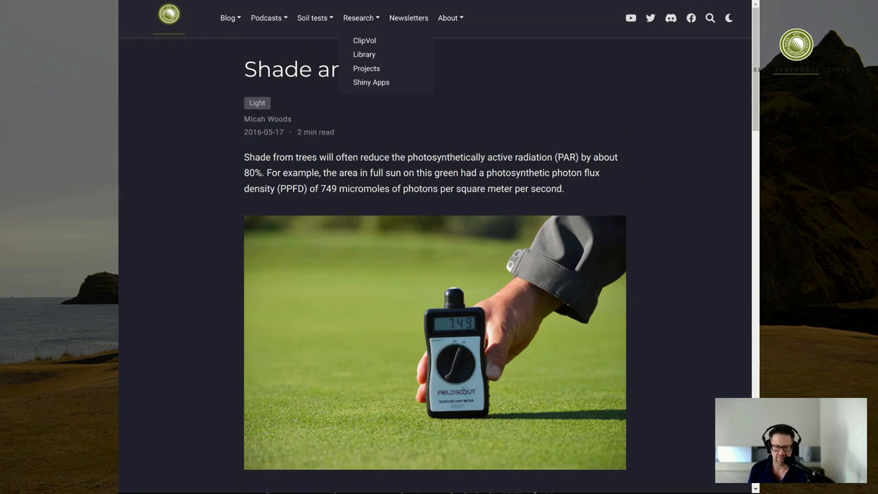
{"action": "mouse_move", "coordinate": [390, 55]}
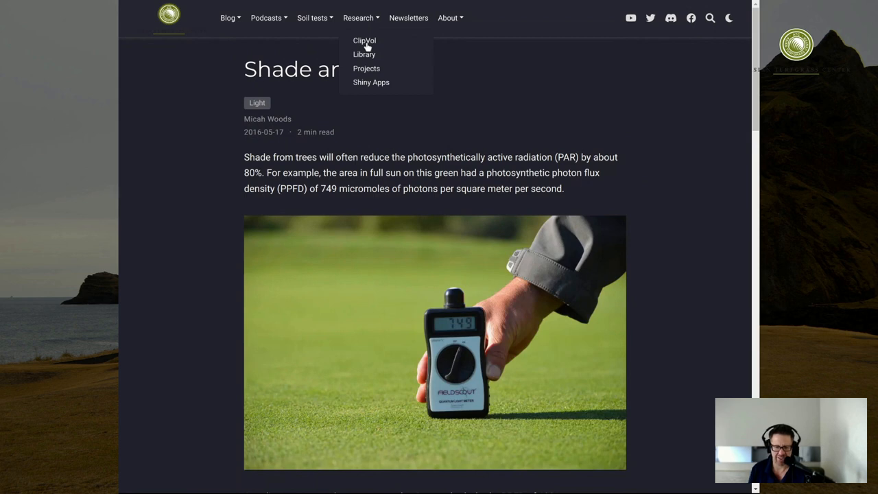
{"action": "mouse_move", "coordinate": [381, 72]}
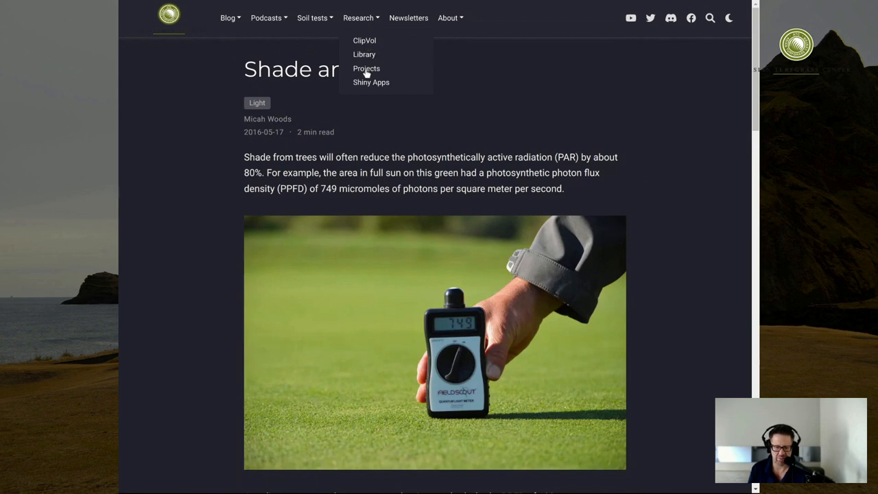
{"action": "mouse_move", "coordinate": [368, 71]}
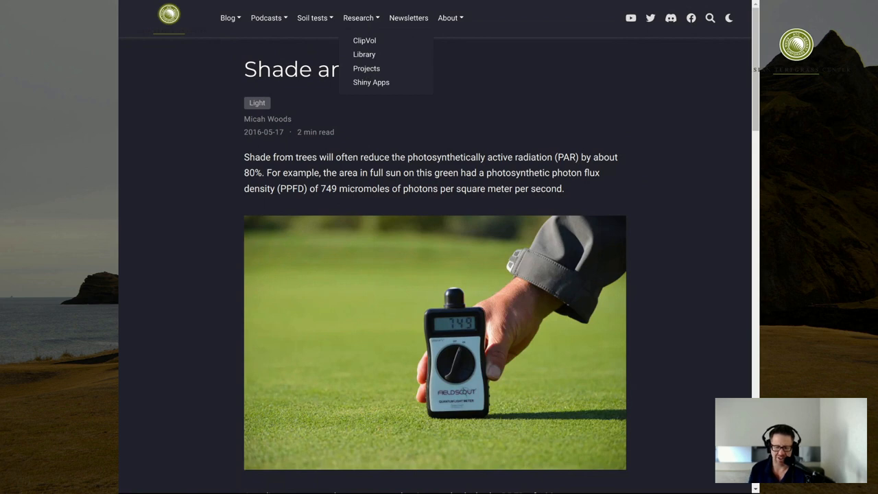
{"action": "mouse_move", "coordinate": [369, 41]}
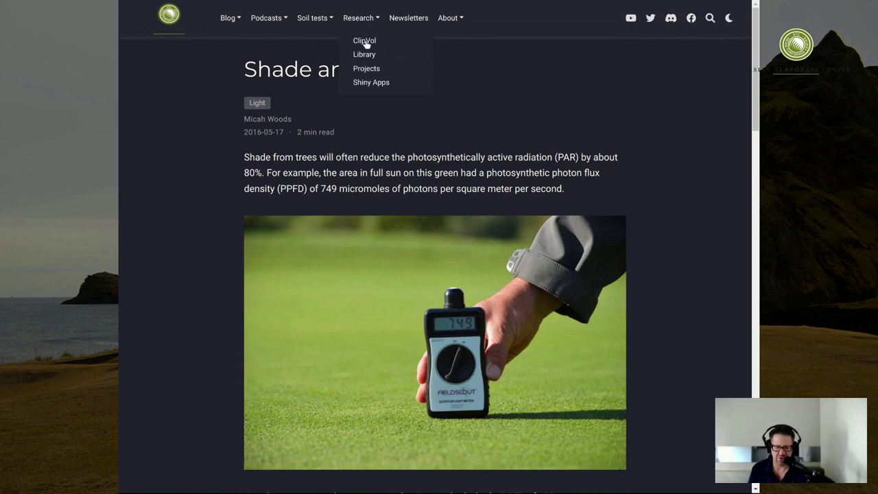
- Go to the ClipVol research page about measuring clipping volume
{"action": "left_click", "coordinate": [365, 41]}
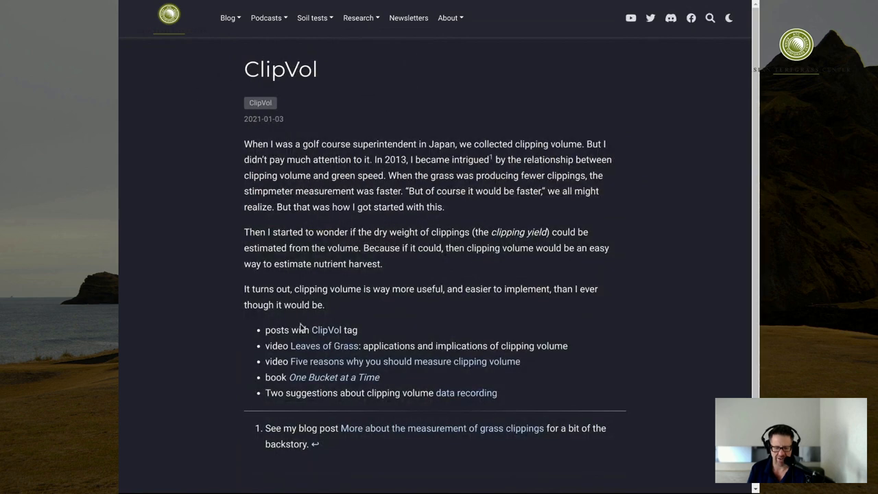
{"action": "mouse_move", "coordinate": [276, 332]}
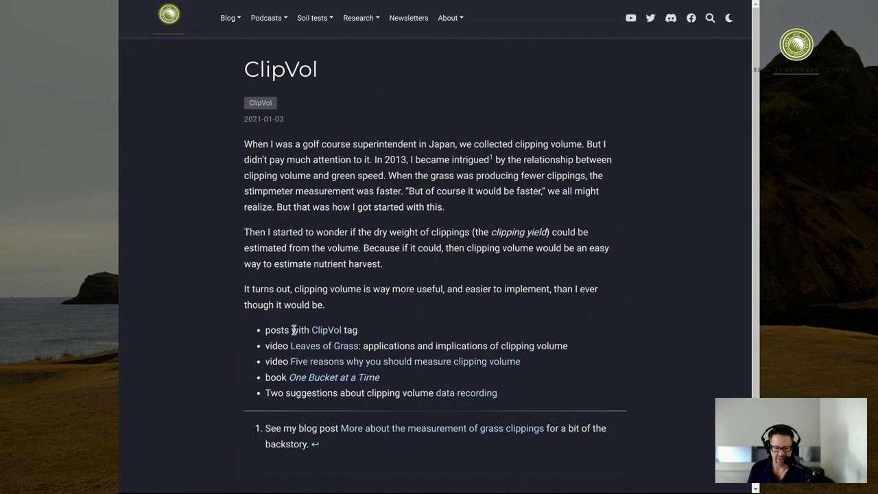
{"action": "mouse_move", "coordinate": [335, 376]}
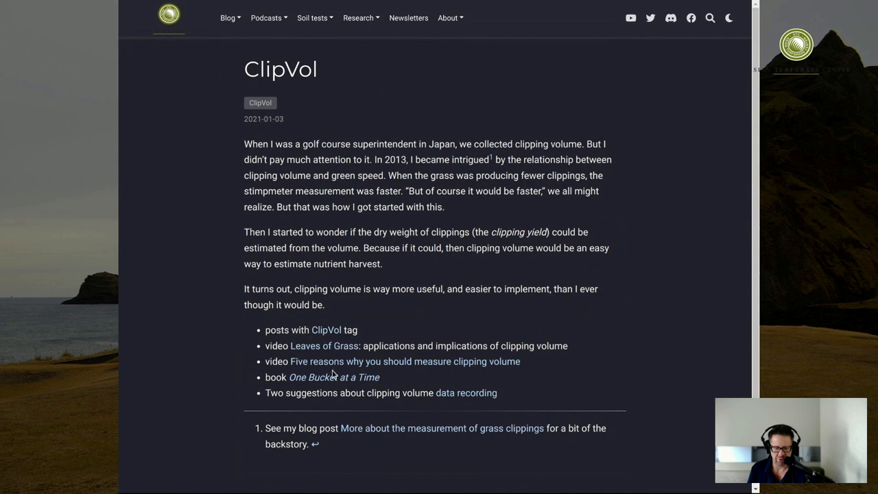
{"action": "mouse_move", "coordinate": [475, 410]}
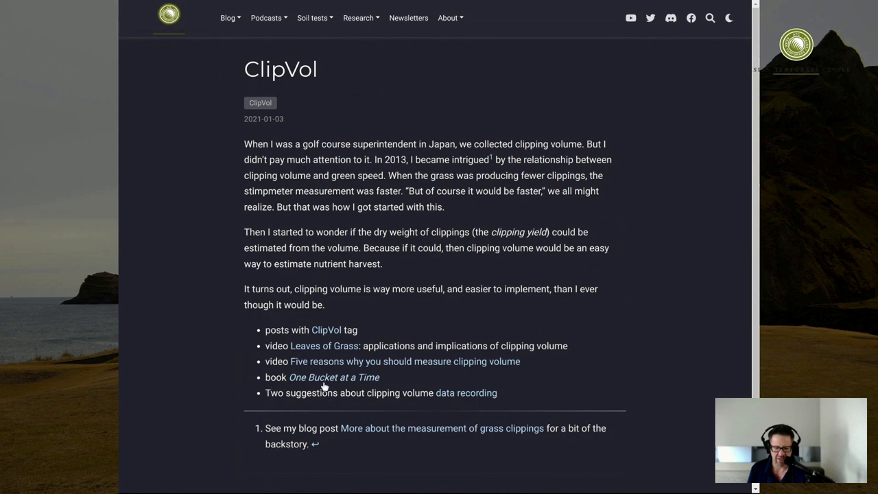
{"action": "mouse_move", "coordinate": [214, 334]}
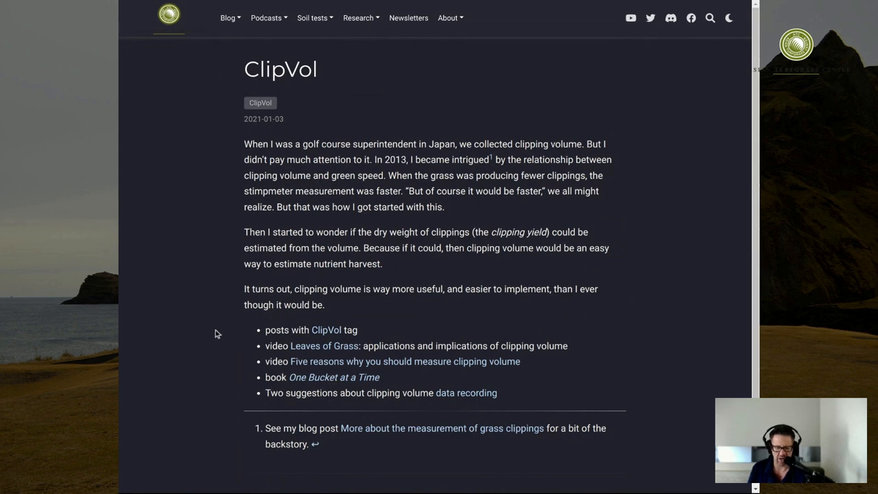
{"action": "mouse_move", "coordinate": [113, 5]}
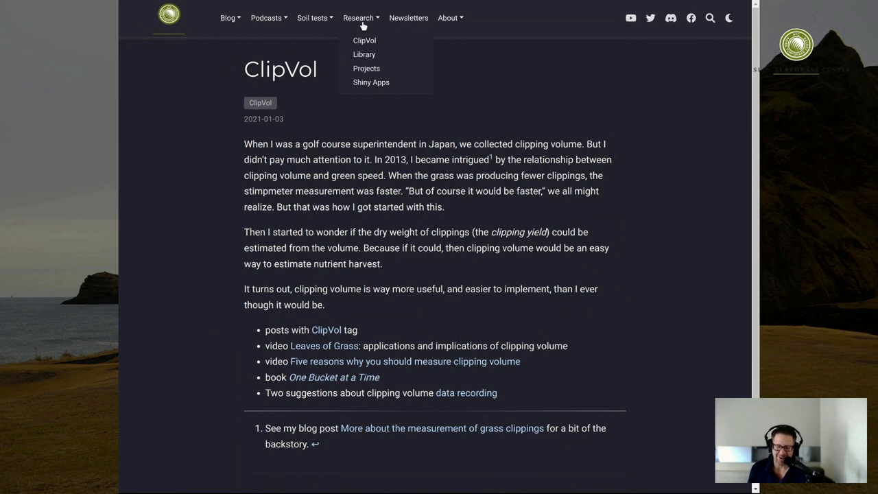
{"action": "mouse_move", "coordinate": [366, 82]}
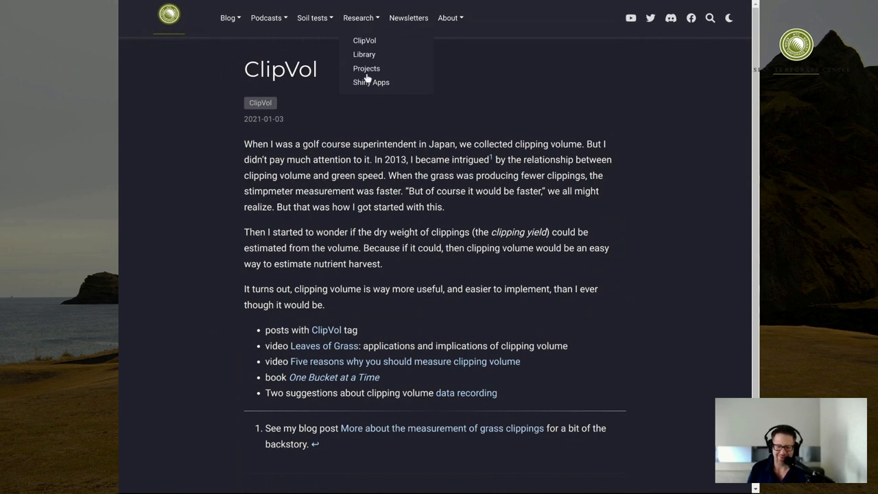
{"action": "mouse_move", "coordinate": [372, 94]}
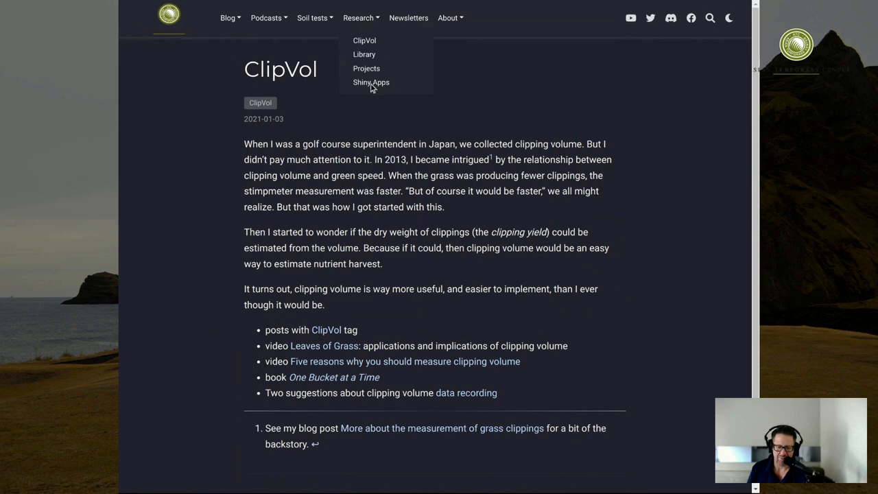
- Go to the Shiny Apps page of turfgrass web apps and show the Research menu again
{"action": "left_click", "coordinate": [370, 83]}
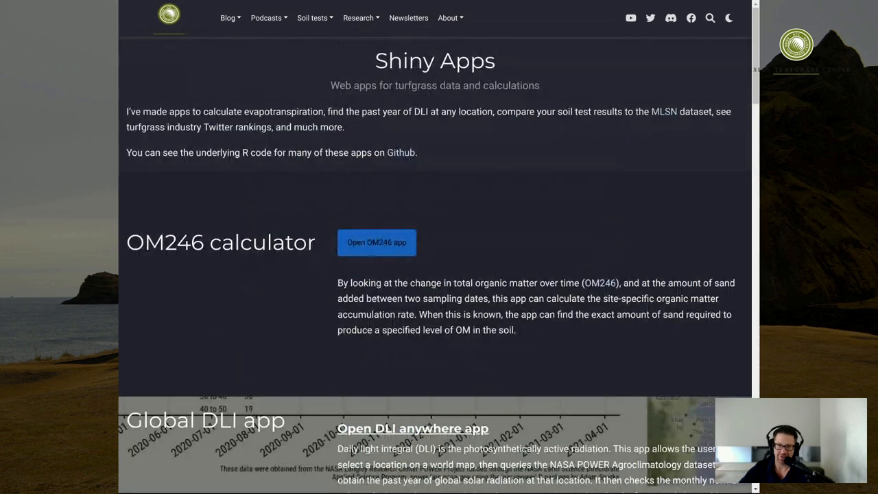
{"action": "left_click", "coordinate": [358, 18]}
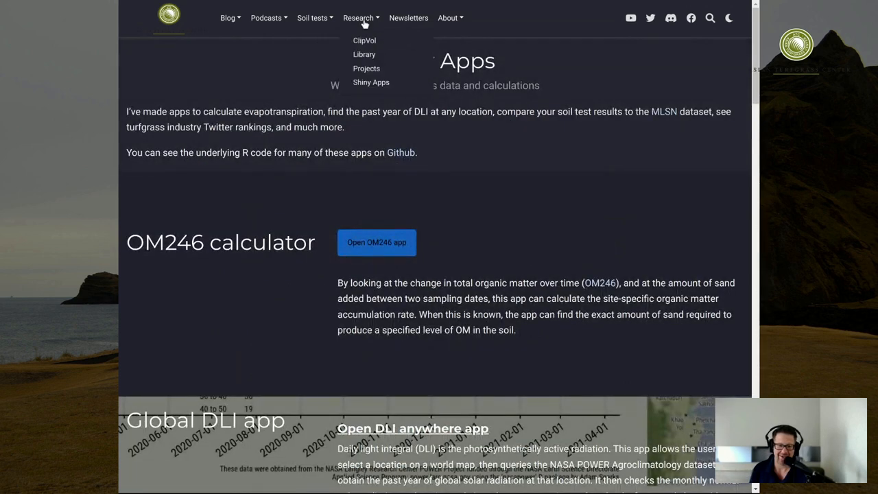
{"action": "mouse_move", "coordinate": [388, 5]}
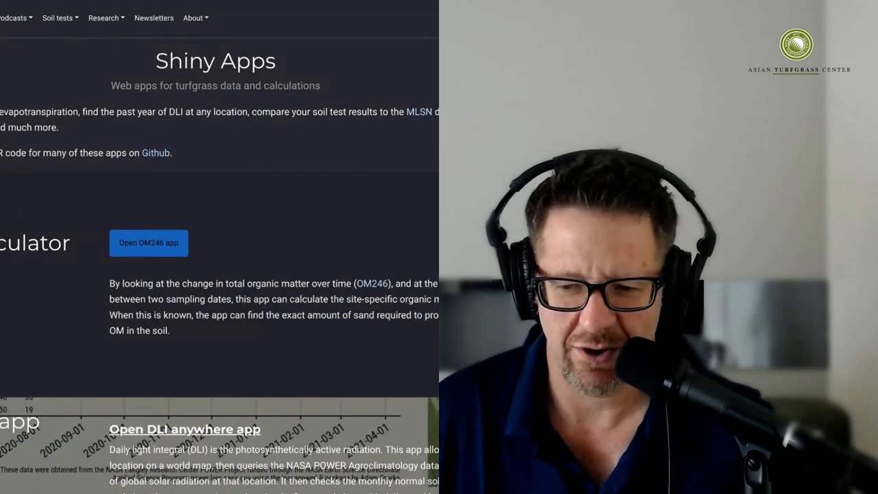
{"action": "scroll", "scroll_direction": "down", "scroll_amount": 3}
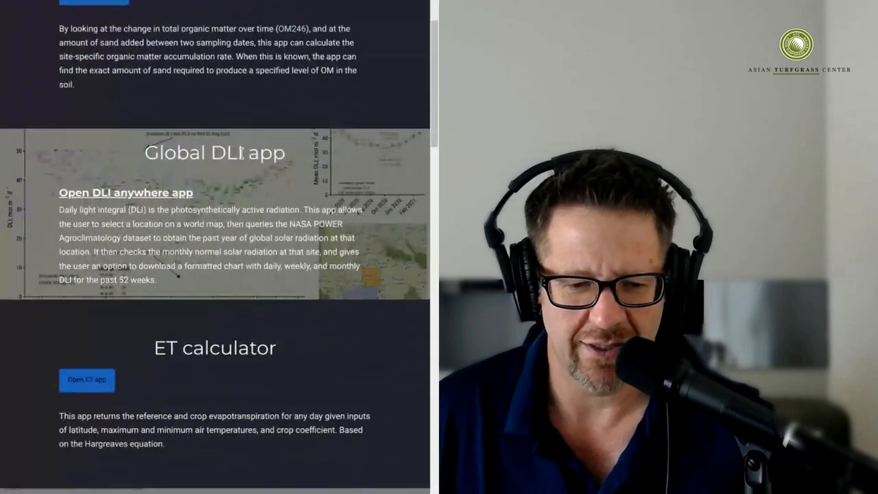
{"action": "scroll", "scroll_direction": "down", "scroll_amount": 3}
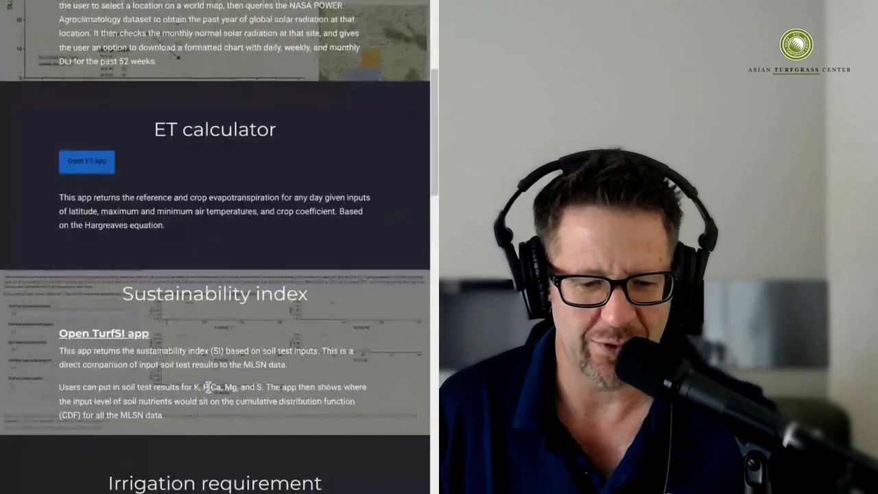
{"action": "scroll", "scroll_direction": "down", "scroll_amount": 3}
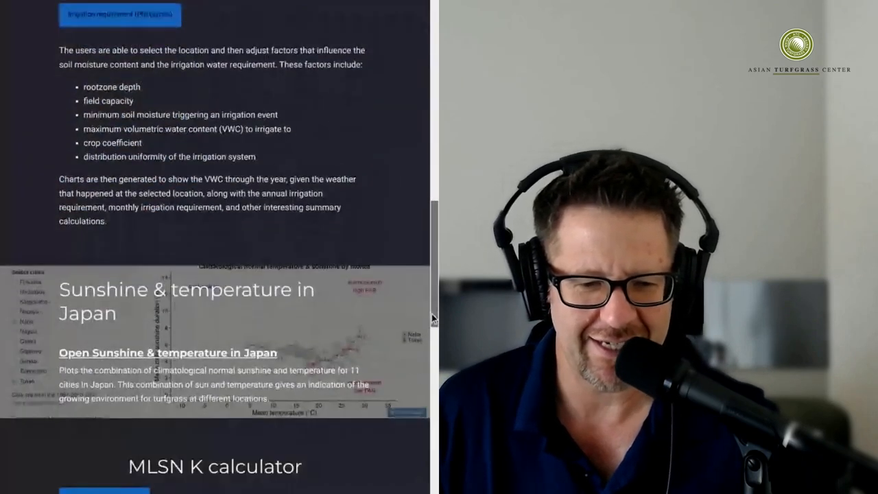
{"action": "scroll", "scroll_direction": "down", "scroll_amount": 3}
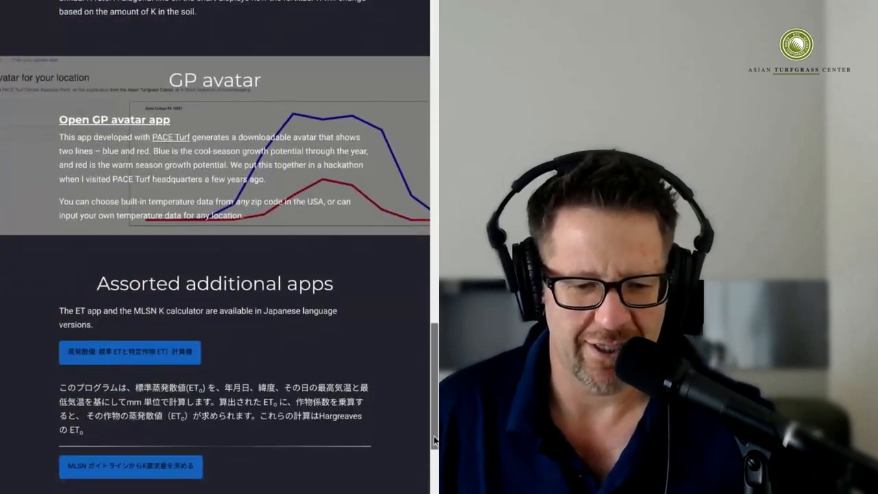
{"action": "scroll", "scroll_direction": "down", "scroll_amount": 3}
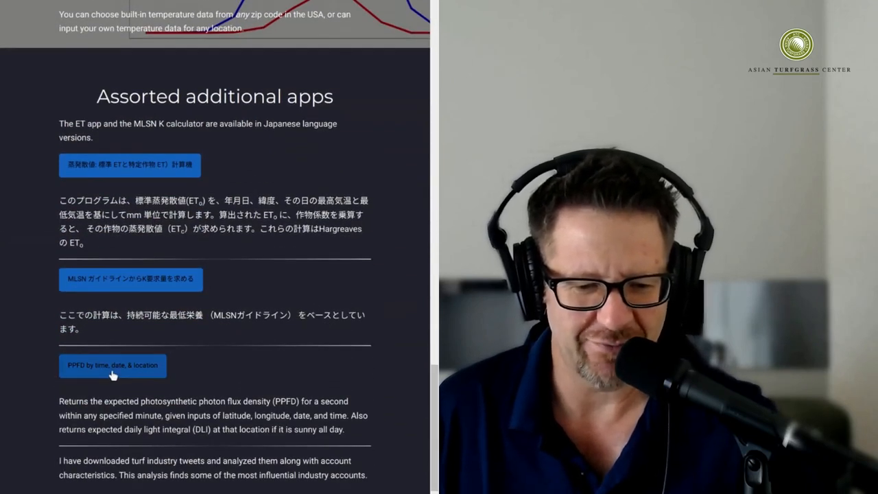
{"action": "scroll", "scroll_direction": "down", "scroll_amount": 3}
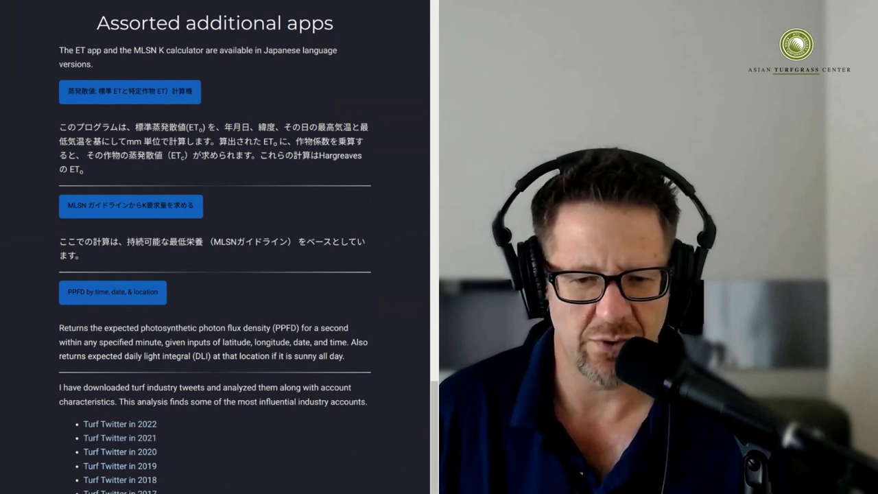
{"action": "scroll", "scroll_direction": "down", "scroll_amount": 3}
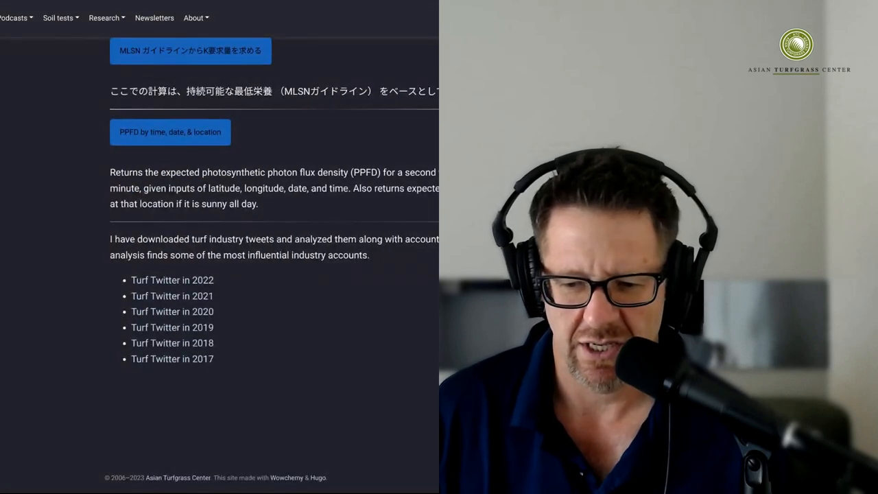
{"action": "scroll", "scroll_direction": "down", "scroll_amount": 3}
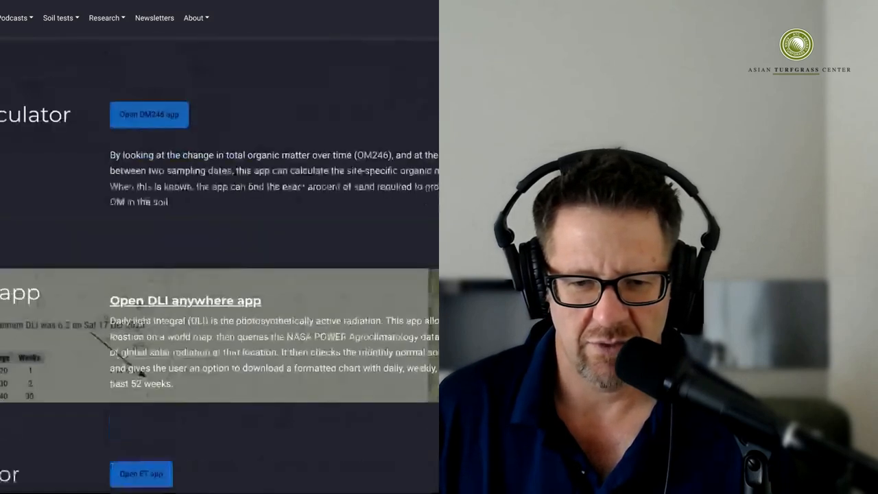
{"action": "left_click", "coordinate": [104, 18]}
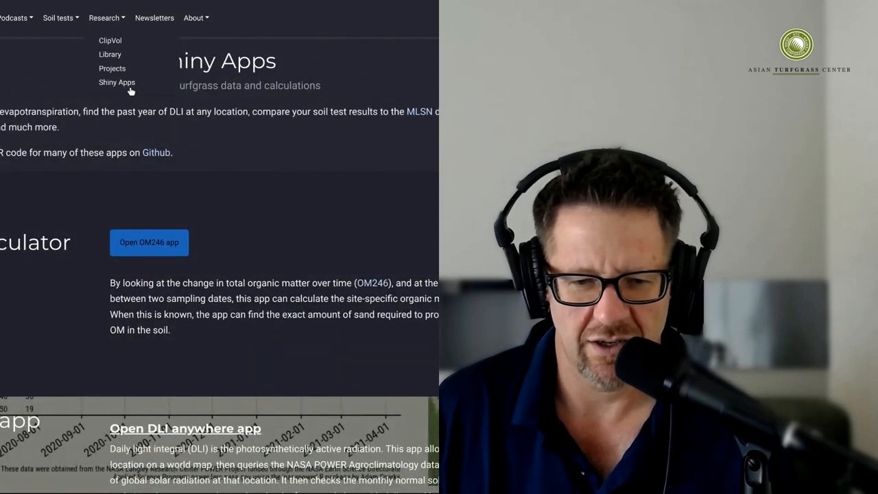
{"action": "mouse_move", "coordinate": [109, 41]}
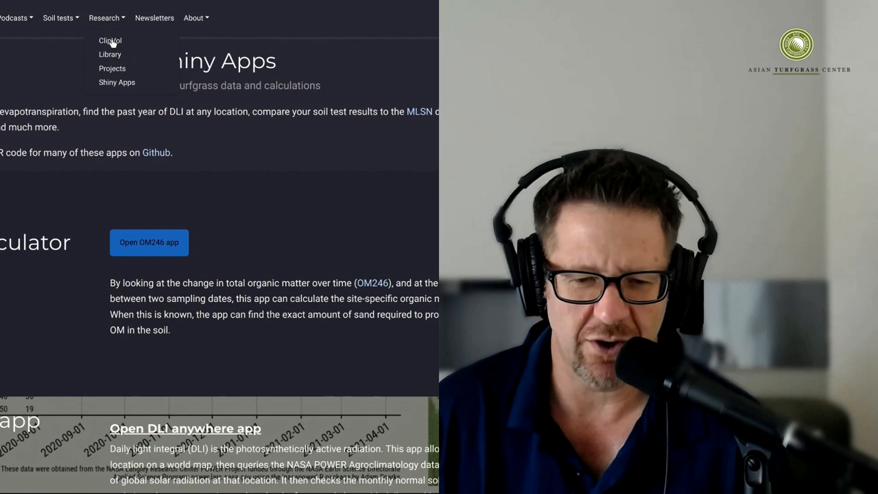
{"action": "mouse_move", "coordinate": [117, 85]}
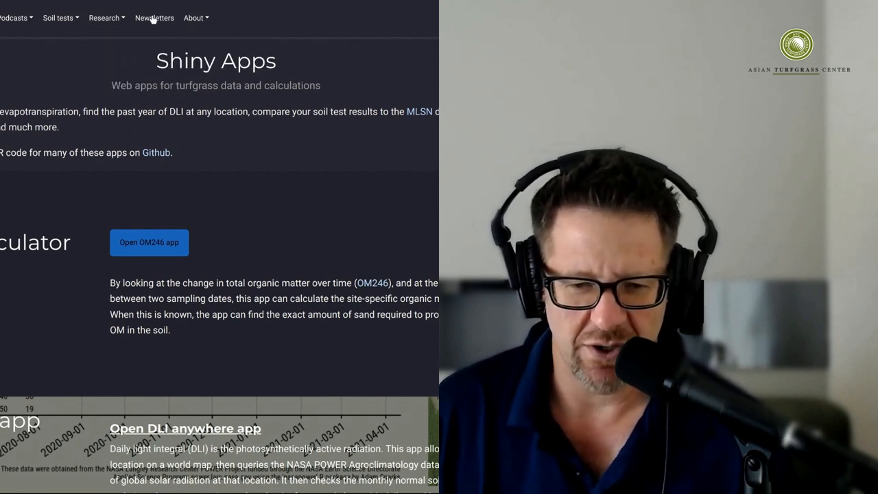
- Show the About menu listing About, Contact and PACE Turf
{"action": "left_click", "coordinate": [194, 18]}
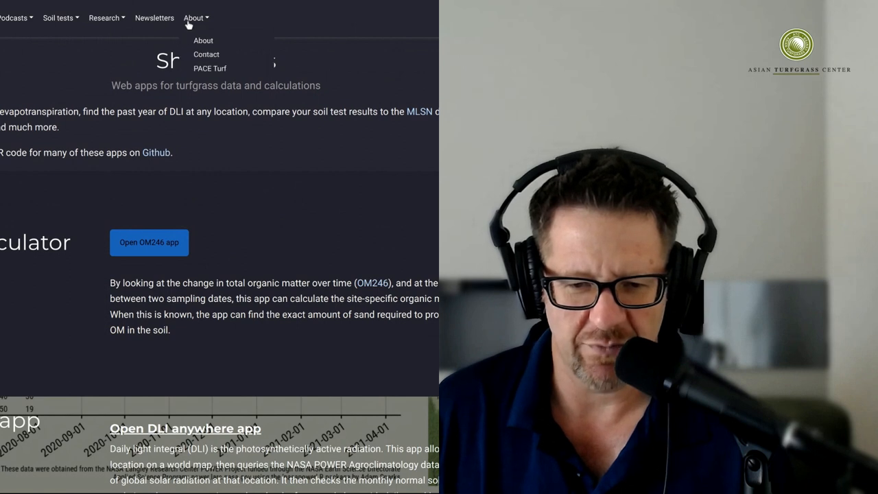
{"action": "mouse_move", "coordinate": [203, 88]}
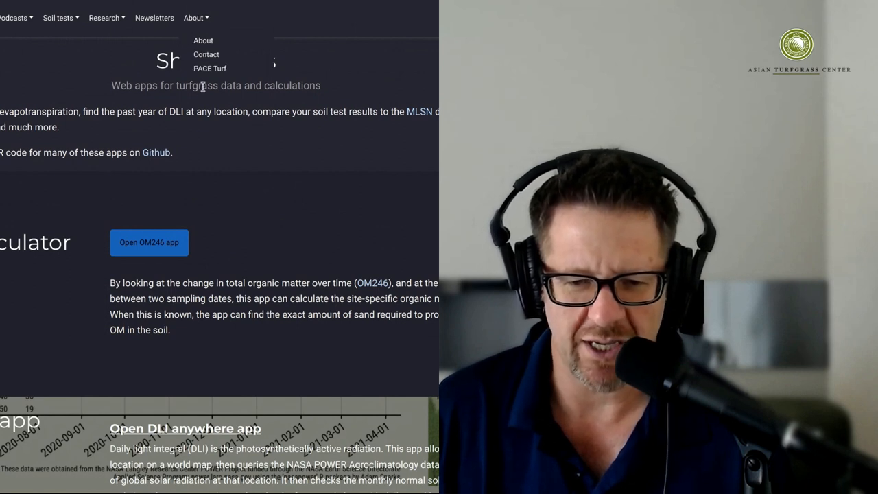
{"action": "mouse_move", "coordinate": [88, 65]}
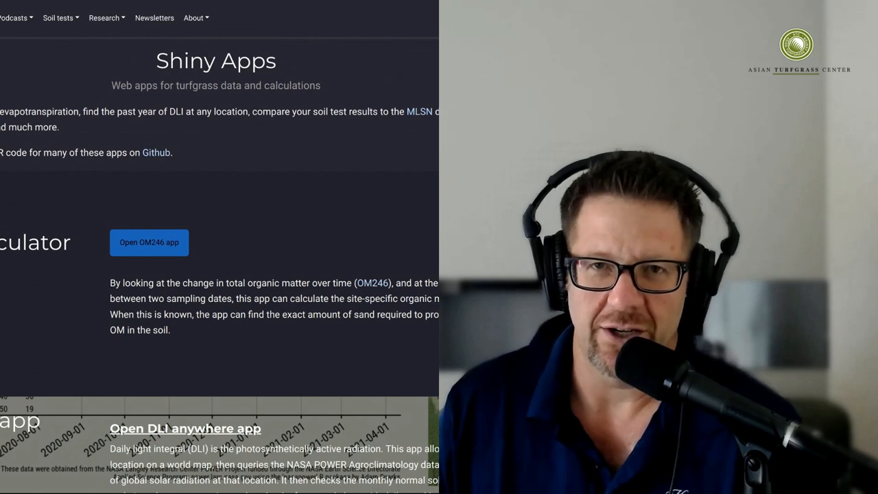
{"action": "left_click", "coordinate": [195, 18]}
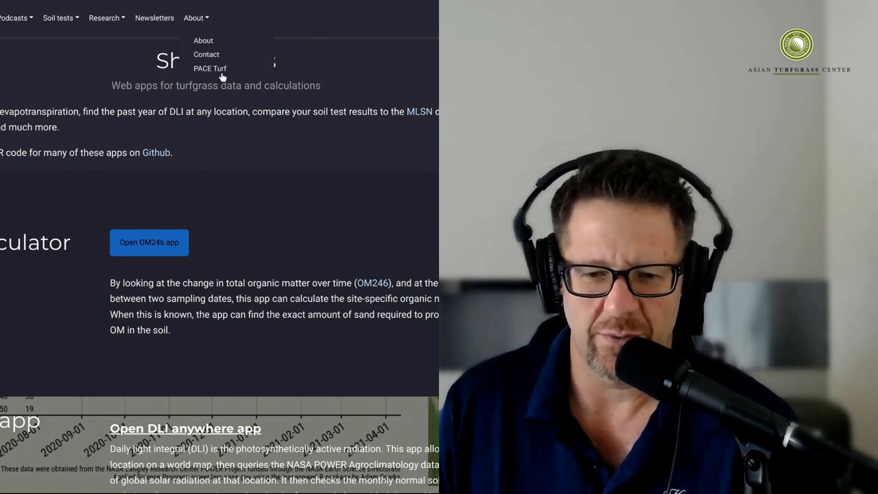